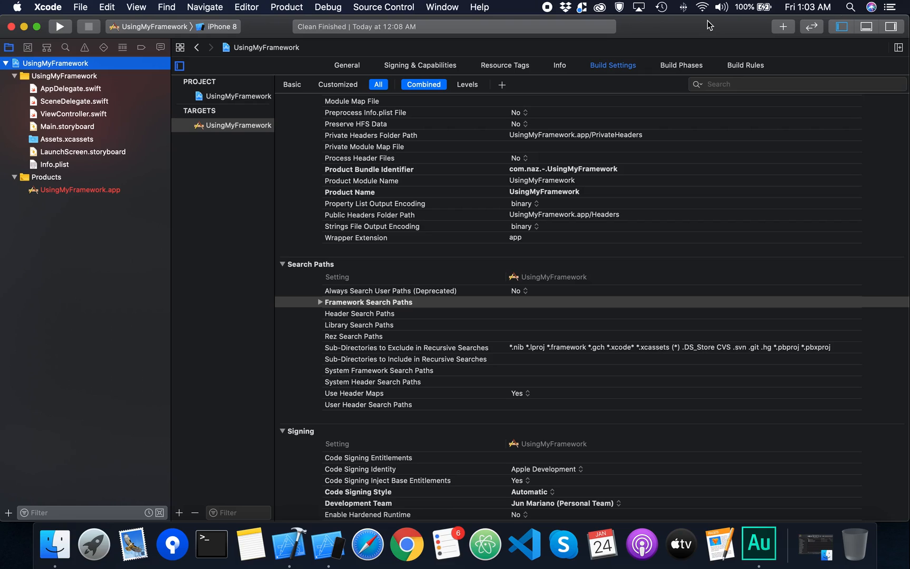
{"action": "mouse_move", "coordinate": [706, 26]}
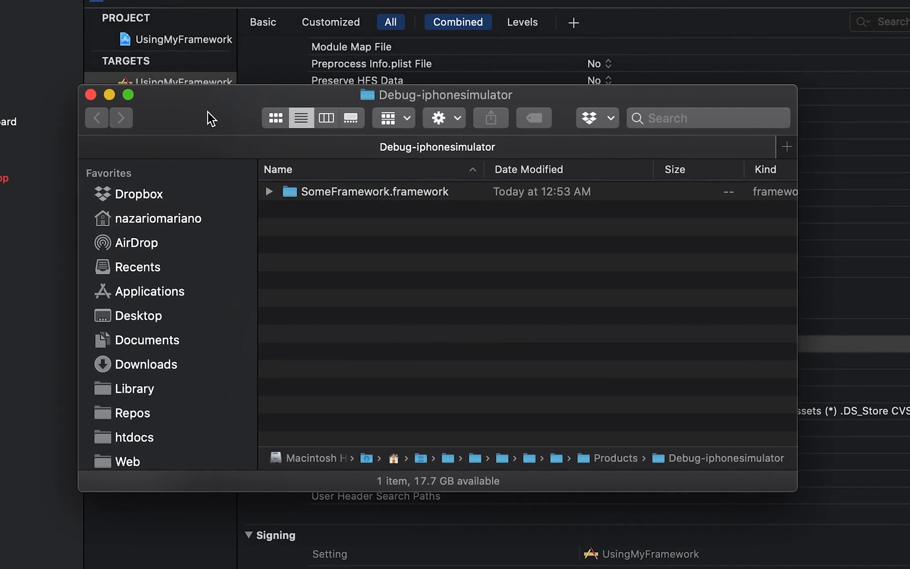
{"action": "mouse_move", "coordinate": [295, 212]}
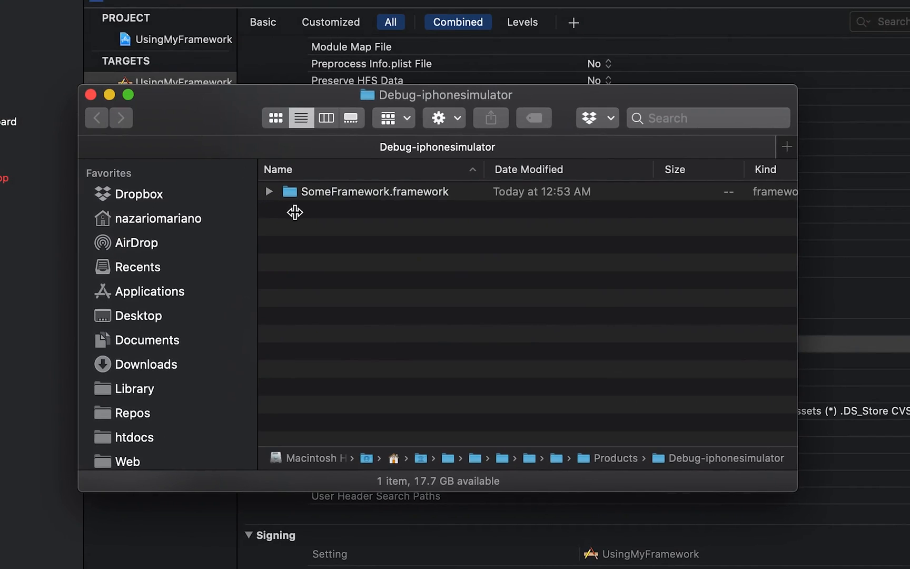
{"action": "mouse_move", "coordinate": [384, 209]}
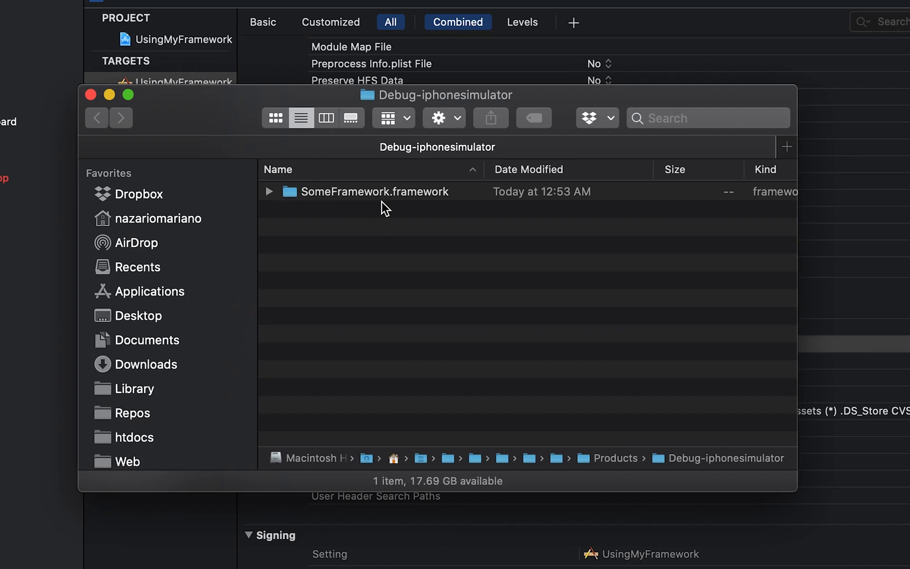
{"action": "mouse_move", "coordinate": [446, 207]}
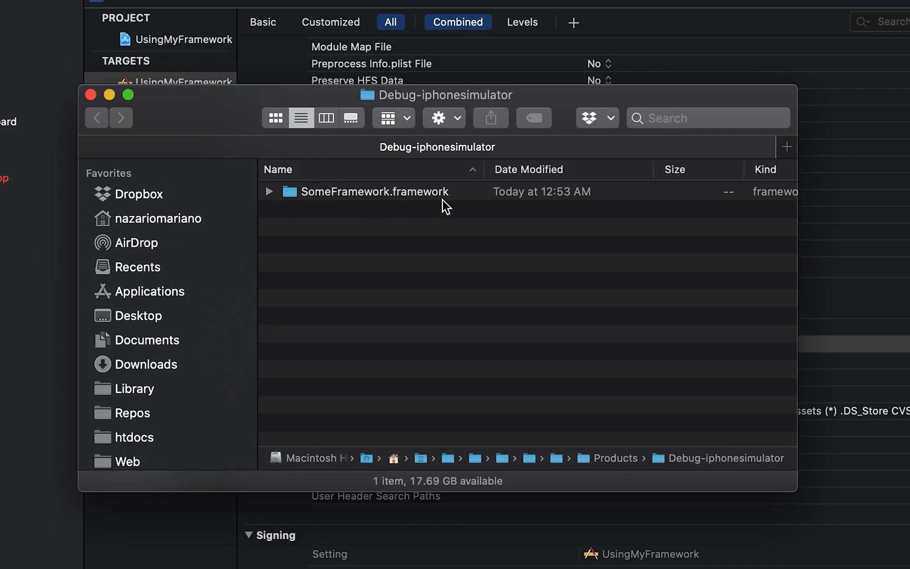
- Expand SomeFramework.framework in Finder, inspect module.modulemap and the swiftmodule folder, then collapse it
{"action": "left_click", "coordinate": [374, 191]}
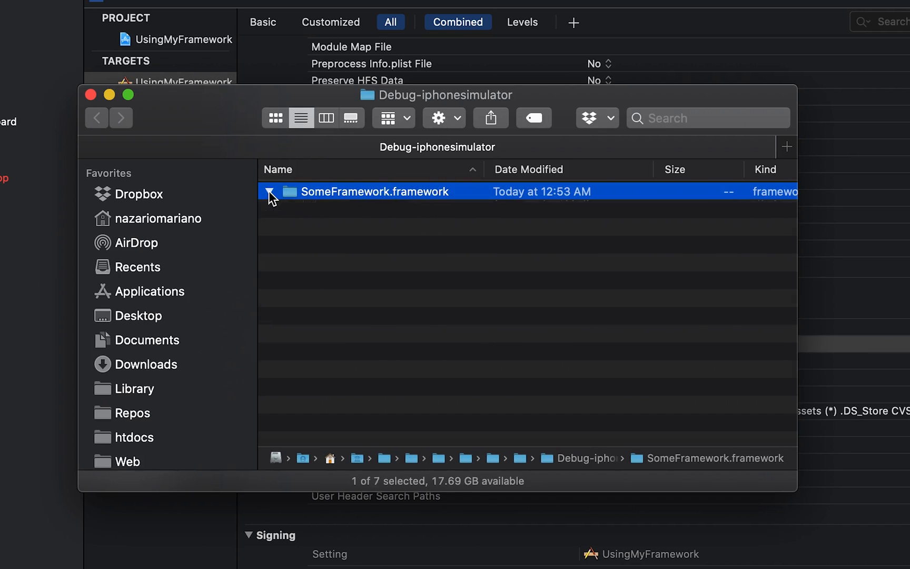
{"action": "left_click", "coordinate": [270, 191]}
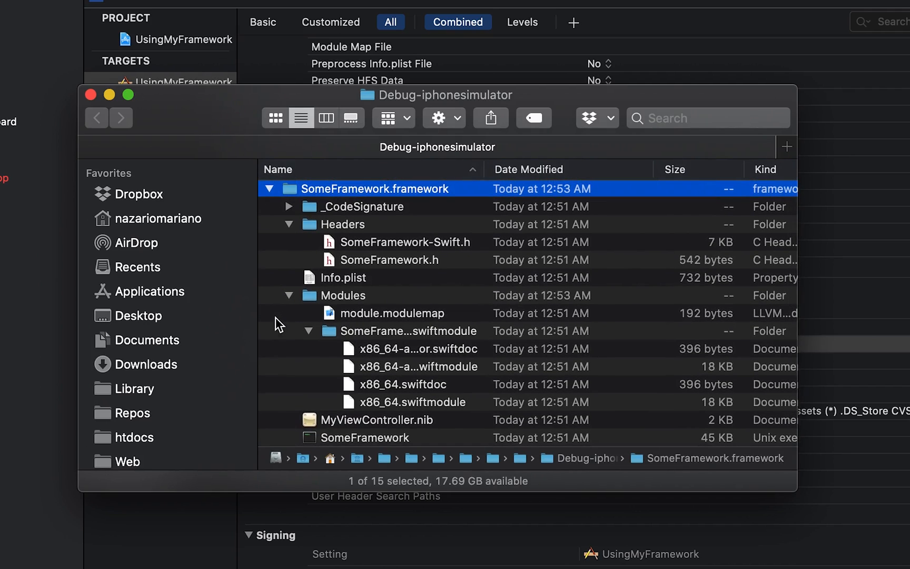
{"action": "mouse_move", "coordinate": [458, 443]}
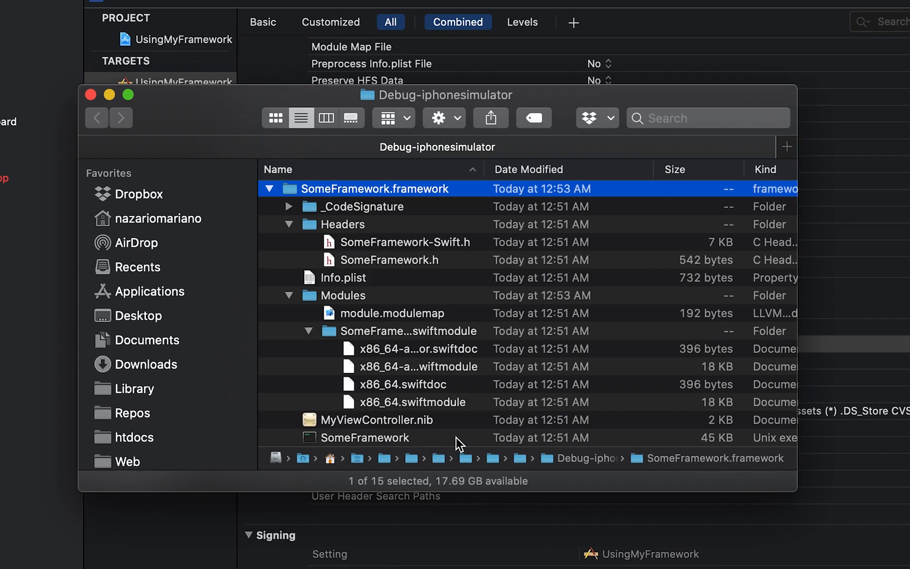
{"action": "mouse_move", "coordinate": [441, 307]}
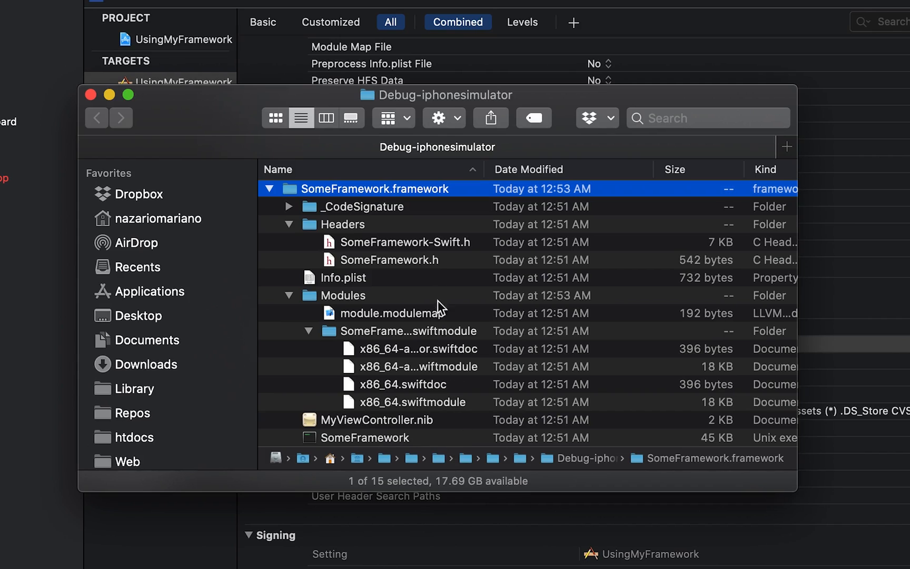
{"action": "mouse_move", "coordinate": [437, 271]}
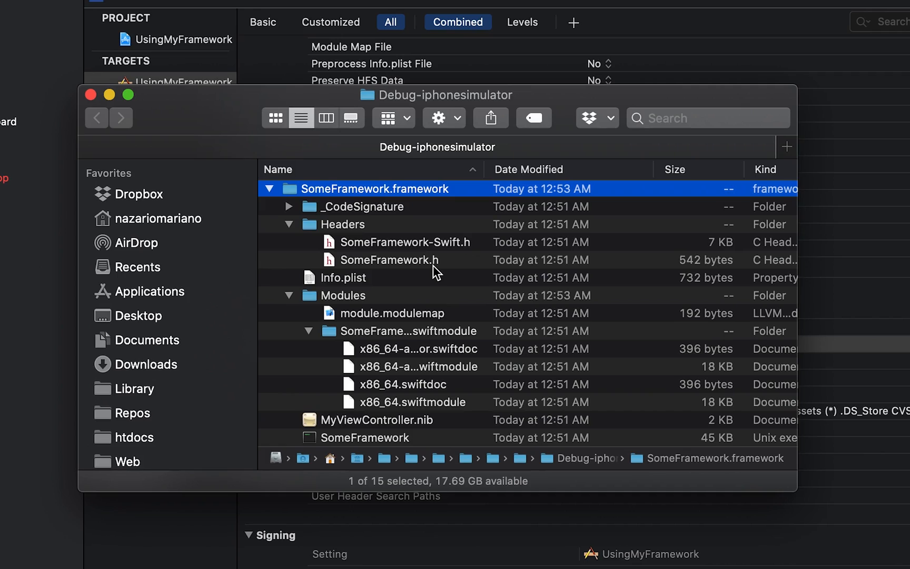
{"action": "mouse_move", "coordinate": [484, 325]}
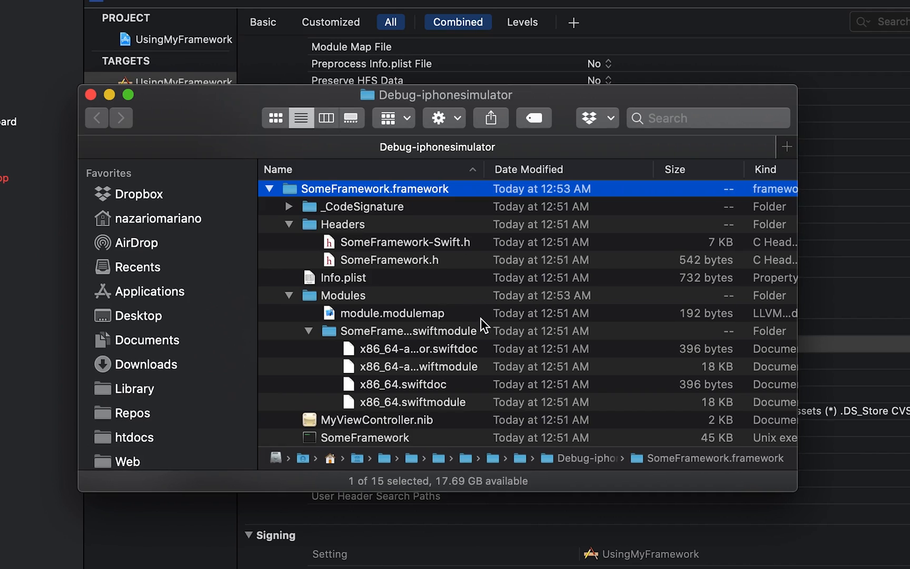
{"action": "left_click", "coordinate": [391, 312]}
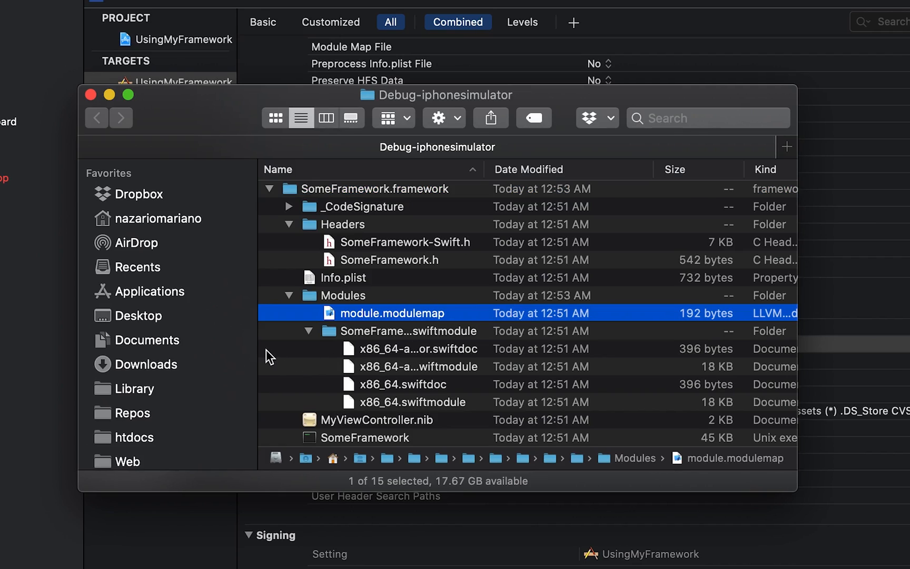
{"action": "mouse_move", "coordinate": [275, 355]}
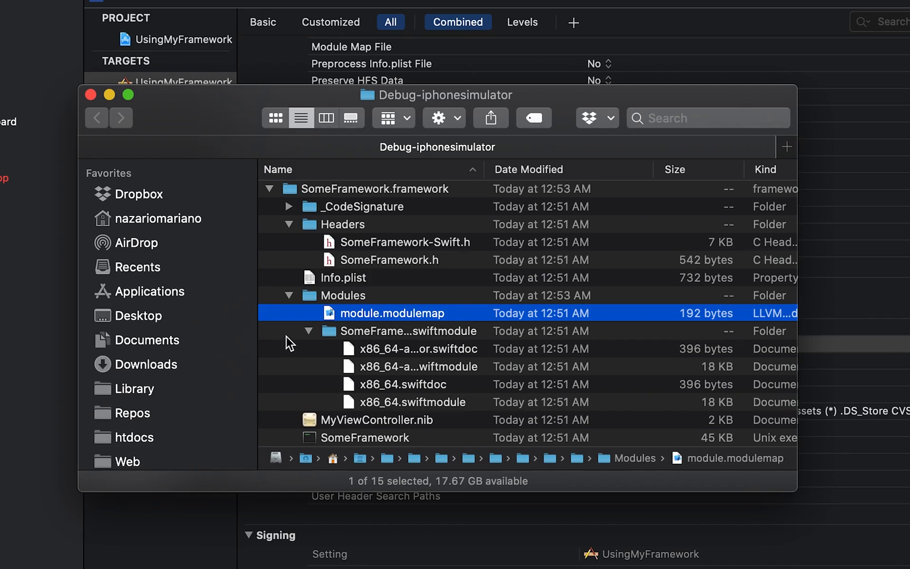
{"action": "left_click", "coordinate": [407, 330]}
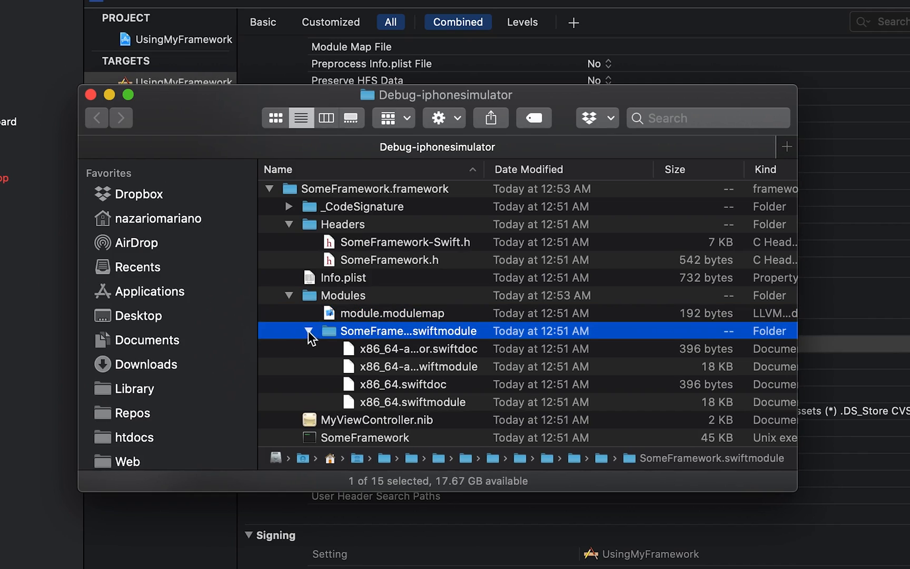
{"action": "left_click", "coordinate": [309, 330]}
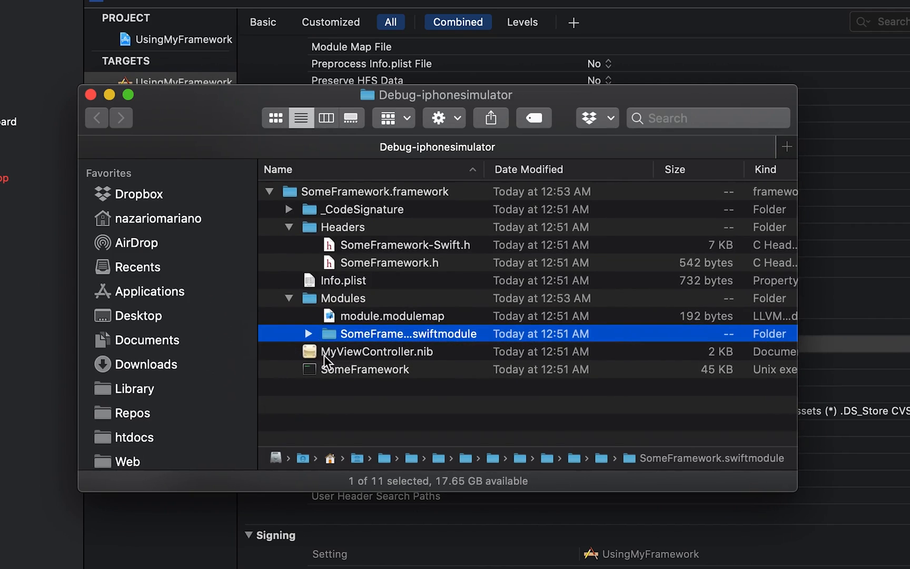
{"action": "mouse_move", "coordinate": [287, 292]}
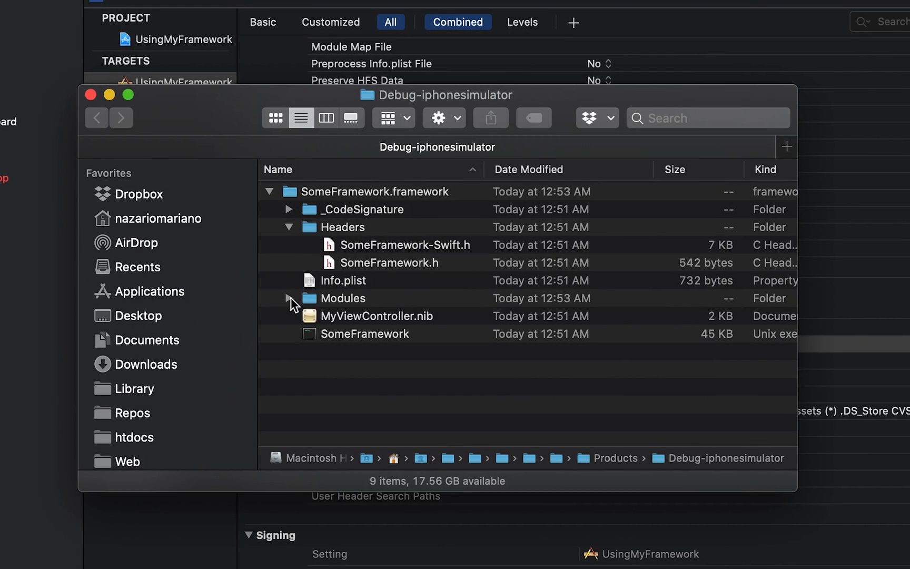
- Bring the myframework source Finder window into view, listing Manager.swift and MyViewController files
{"action": "left_click", "coordinate": [289, 298]}
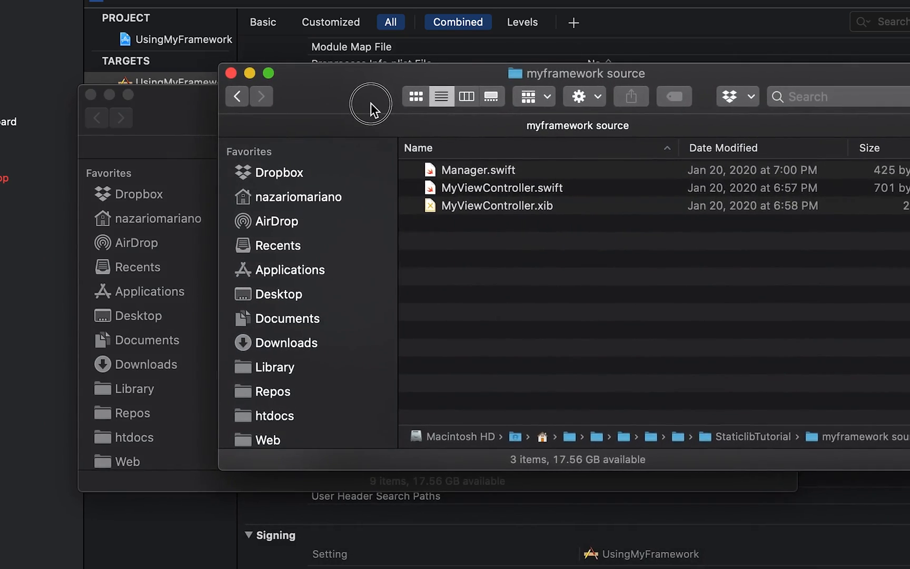
{"action": "mouse_move", "coordinate": [383, 122]}
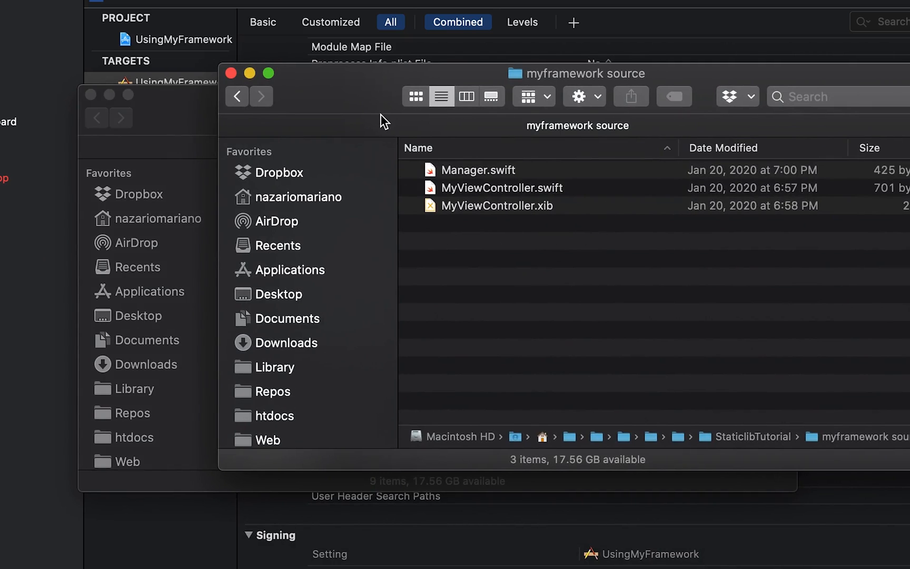
{"action": "mouse_move", "coordinate": [384, 123]}
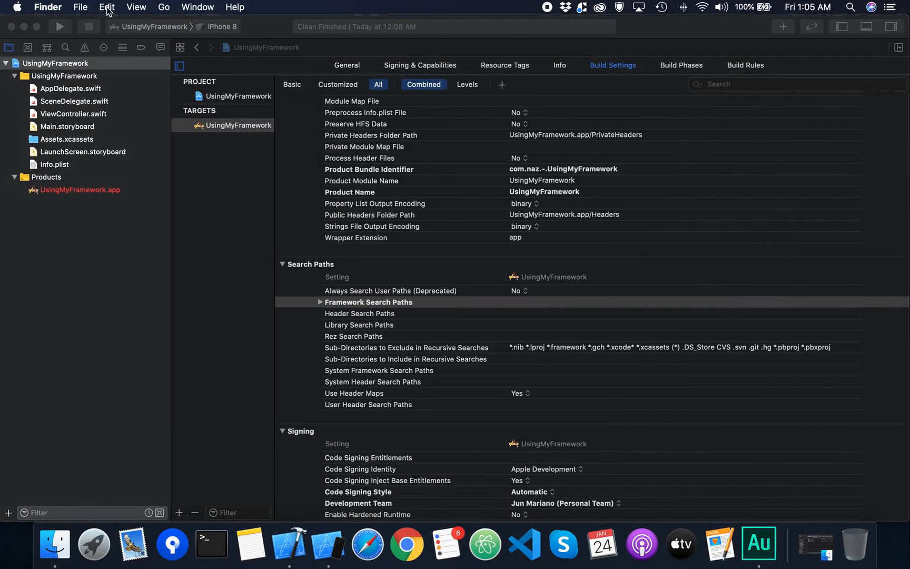
- Start a new Xcode project via File > New > Project…, reaching the template chooser
{"action": "left_click", "coordinate": [80, 7]}
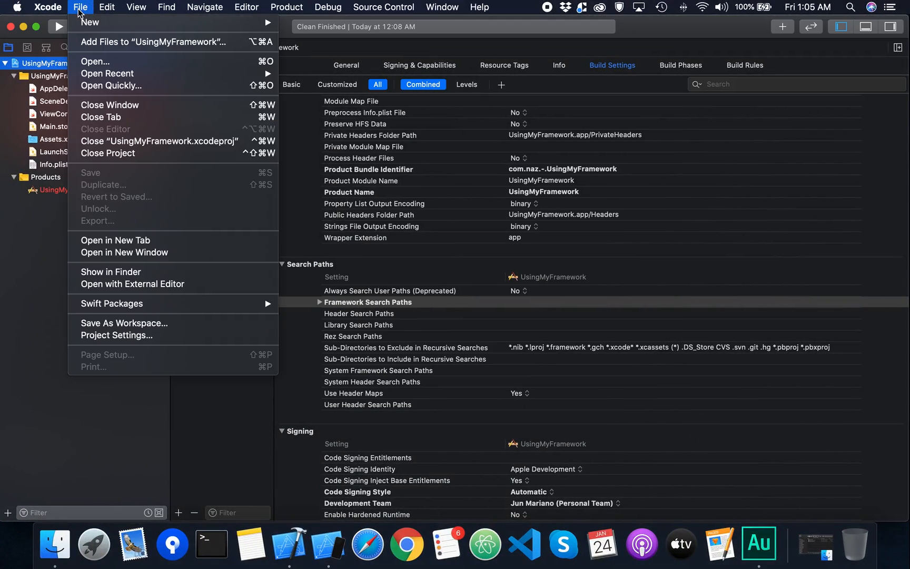
{"action": "mouse_move", "coordinate": [90, 22]}
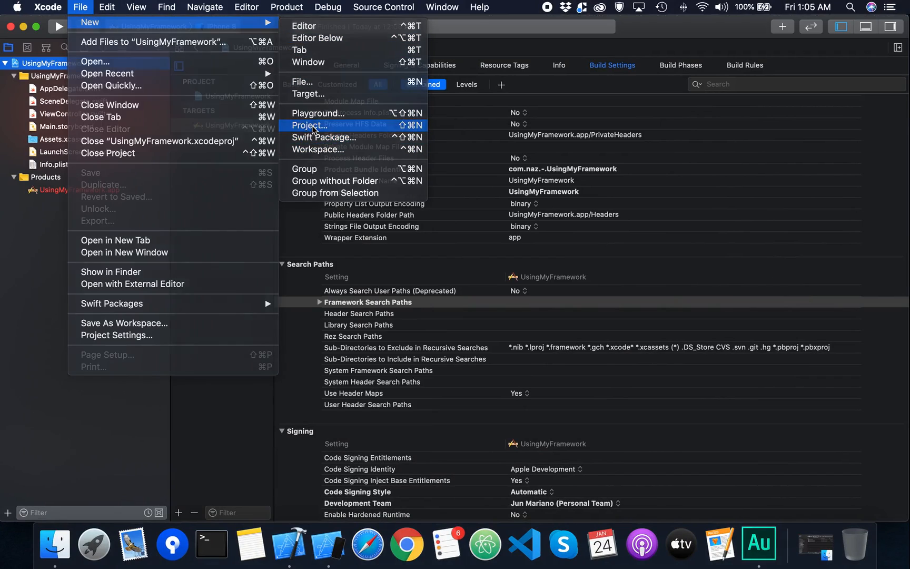
{"action": "left_click", "coordinate": [310, 125]}
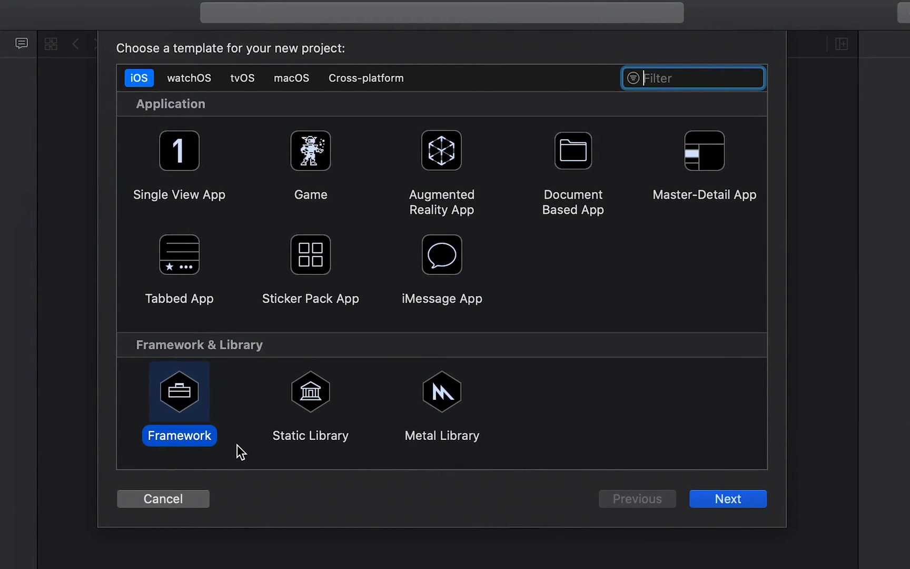
{"action": "mouse_move", "coordinate": [564, 505]}
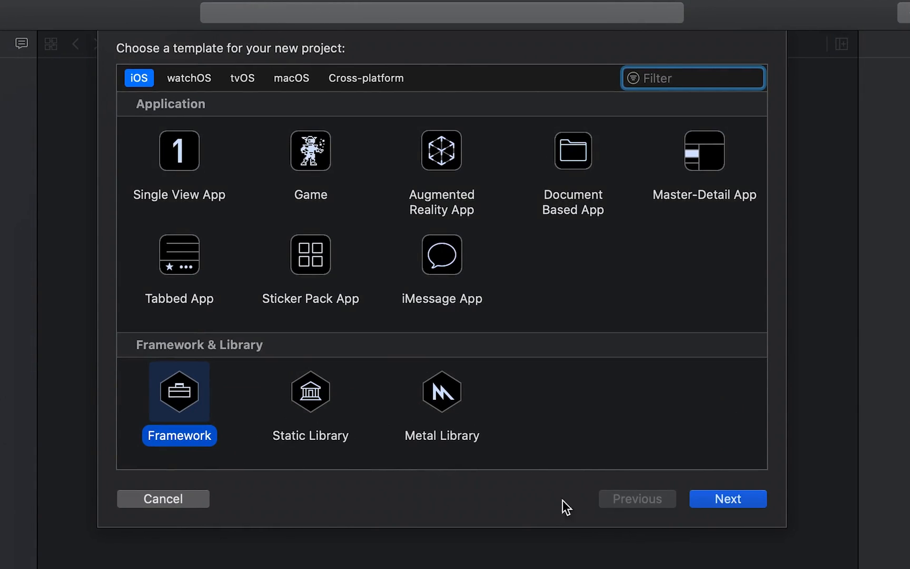
- Accept the iOS Framework template and name the Swift project MyFramework, reaching the save sheet
{"action": "left_click", "coordinate": [727, 498]}
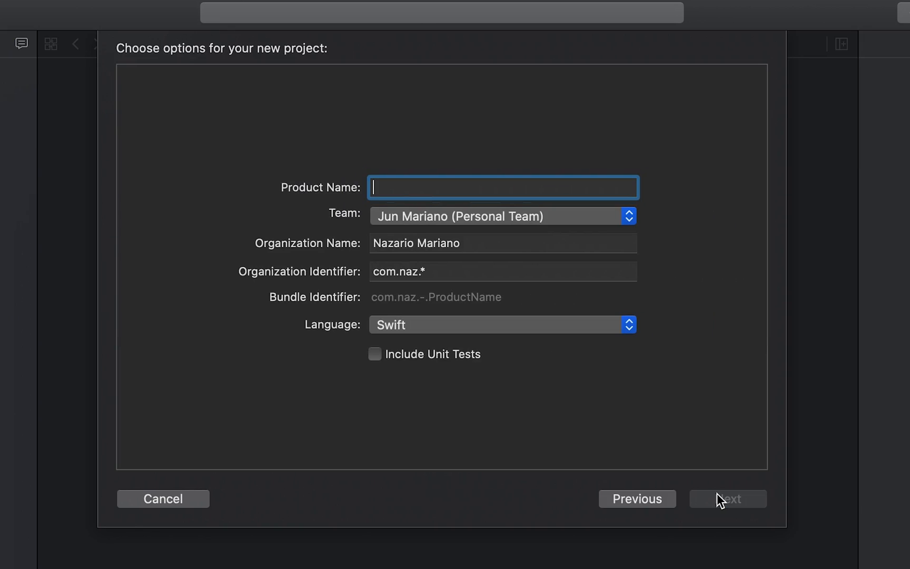
{"action": "type", "text": "My"}
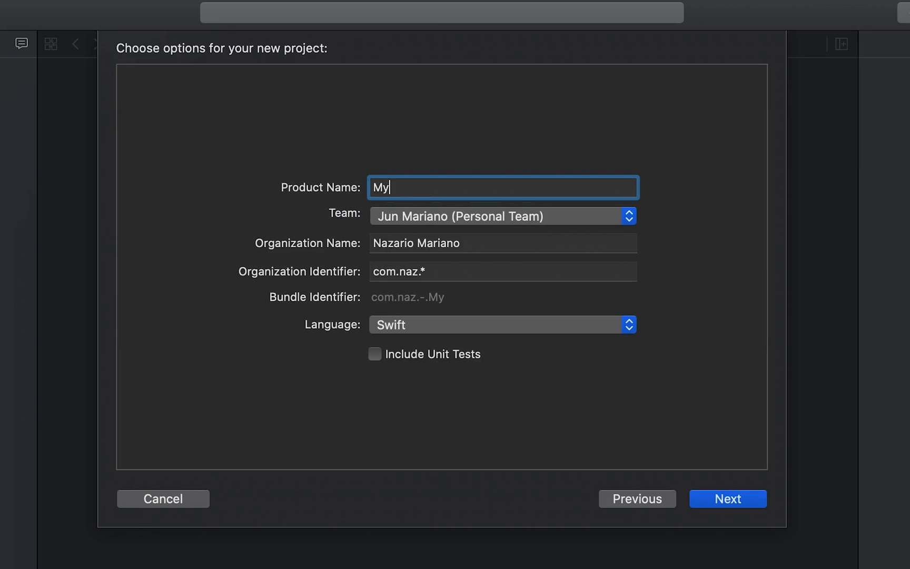
{"action": "type", "text": "Framework"}
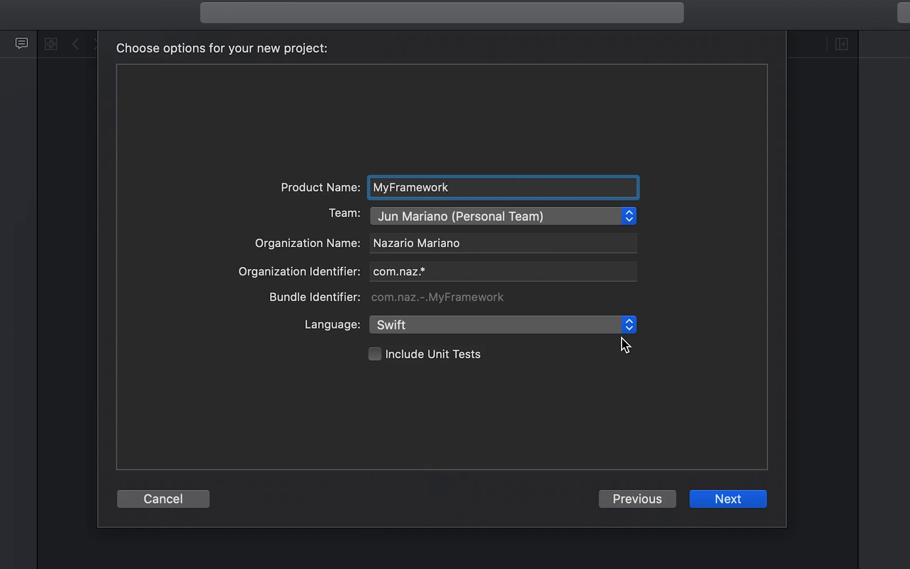
{"action": "mouse_move", "coordinate": [629, 334]}
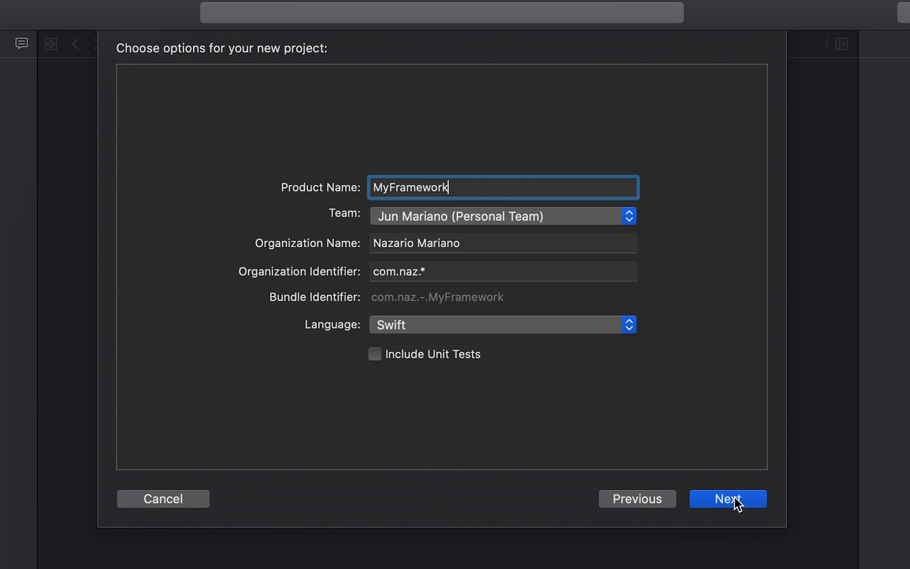
{"action": "left_click", "coordinate": [727, 499]}
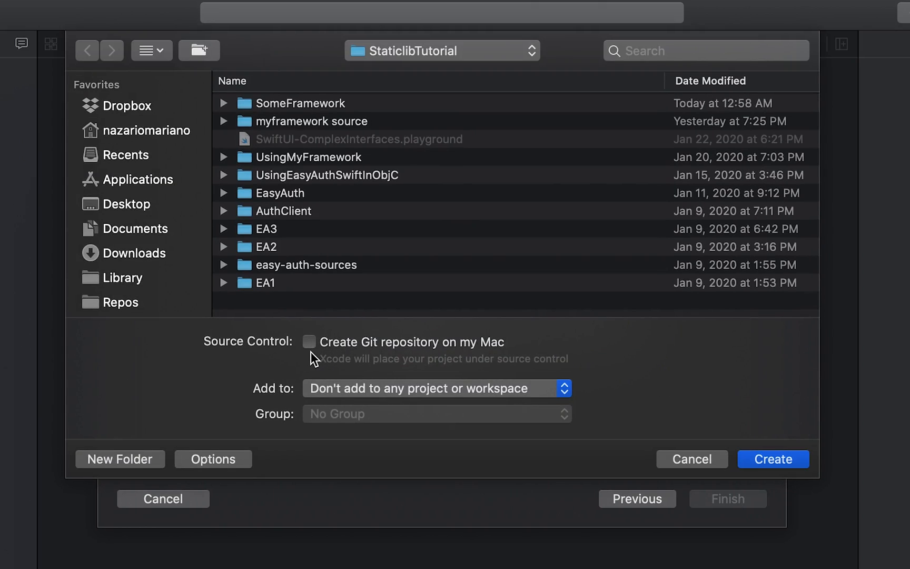
- Create the MyFramework project inside the StaticlibTutorial folder
{"action": "left_click", "coordinate": [773, 459]}
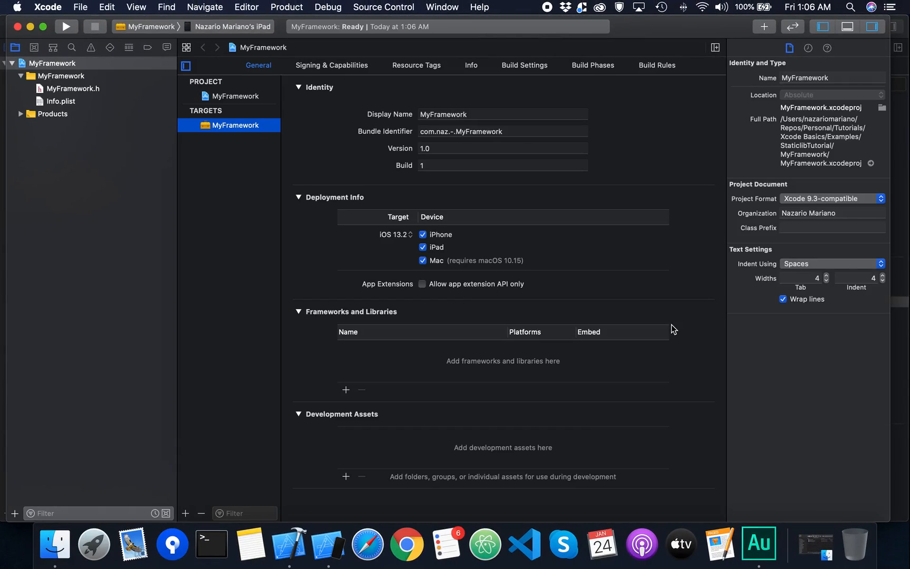
{"action": "mouse_move", "coordinate": [83, 176]}
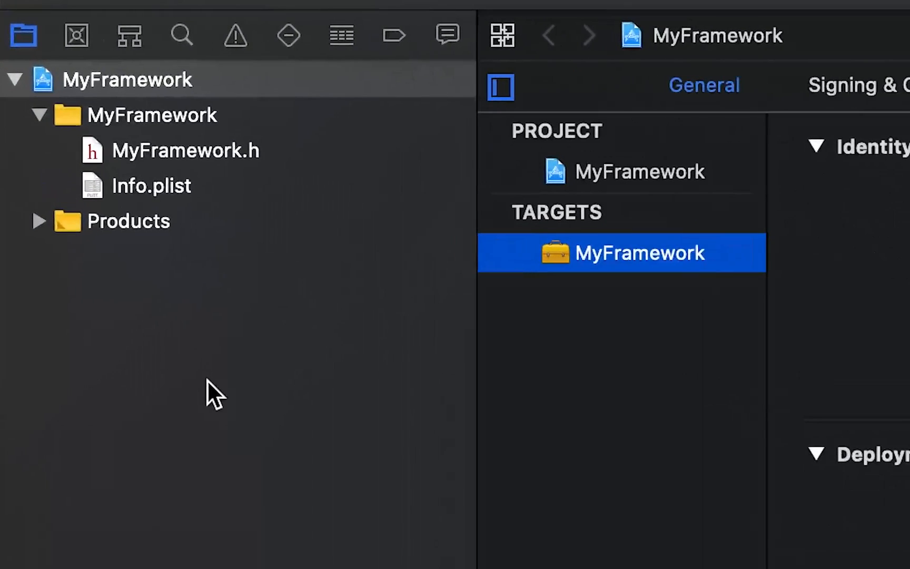
{"action": "mouse_move", "coordinate": [296, 299]}
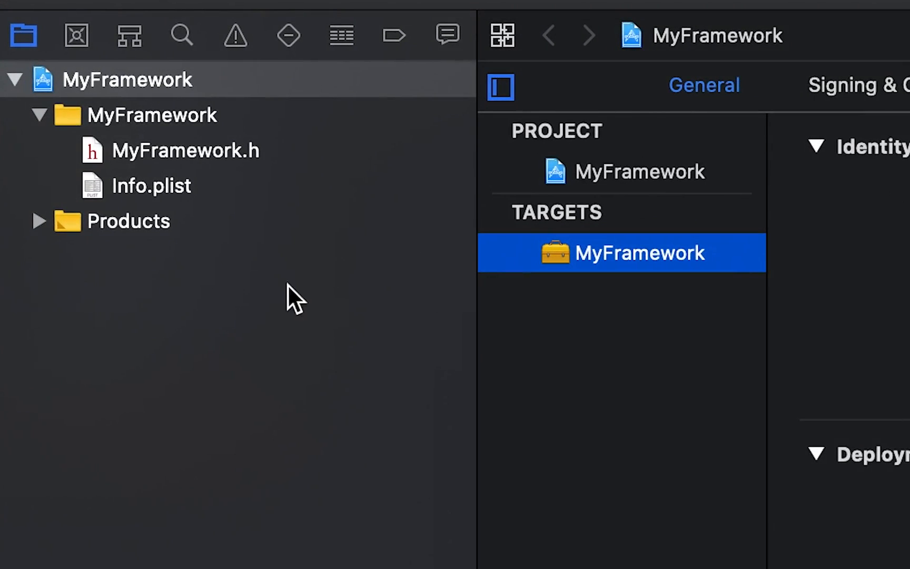
{"action": "mouse_move", "coordinate": [139, 255]}
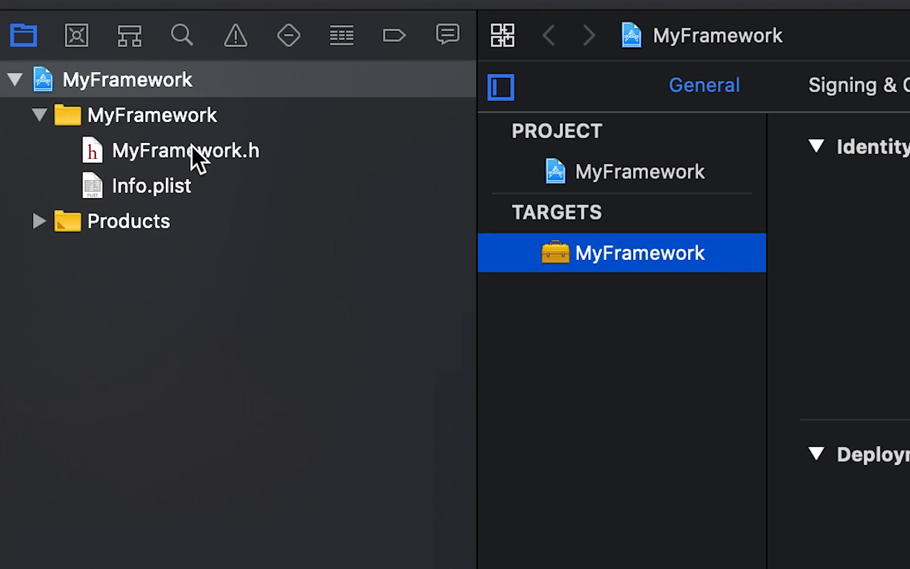
- View MyFramework.h in the editor and reveal MyFramework.framework under Products
{"action": "left_click", "coordinate": [185, 150]}
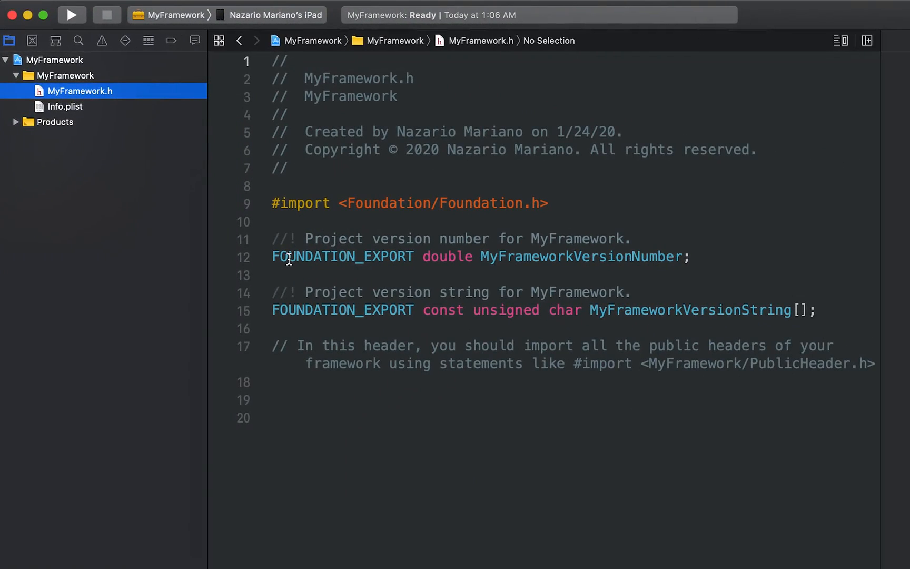
{"action": "mouse_move", "coordinate": [435, 257]}
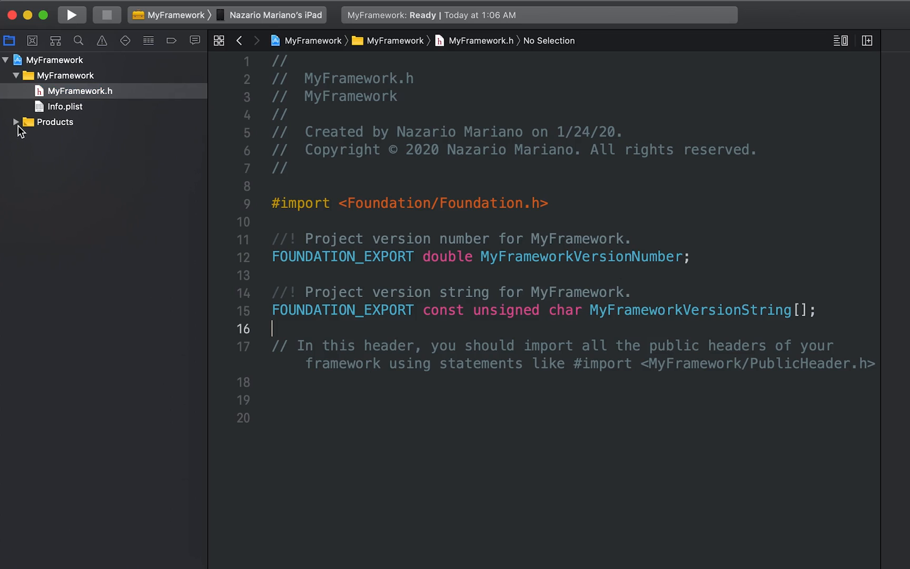
{"action": "left_click", "coordinate": [16, 123]}
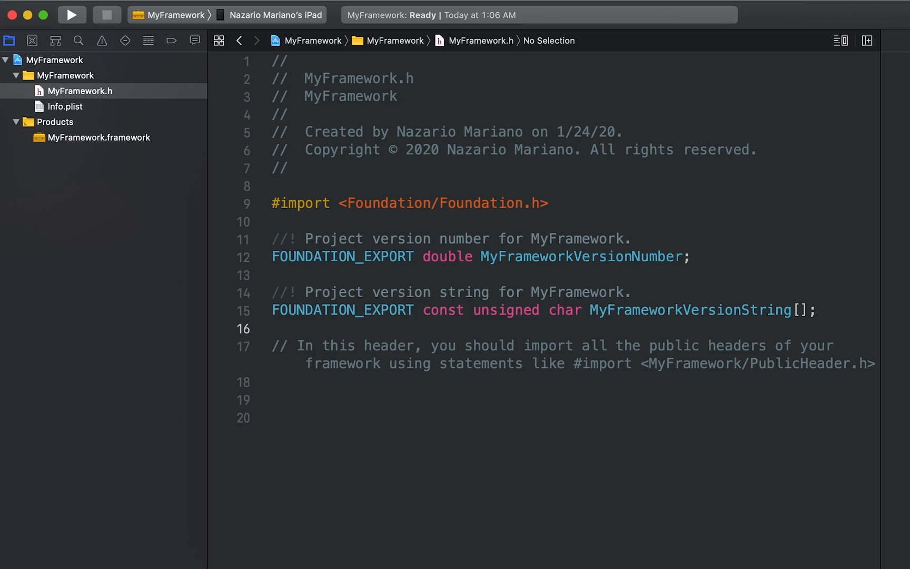
- Drag Manager.swift, MyViewController.swift and MyViewController.xib from Finder into the MyFramework group, copying them in
{"action": "left_click", "coordinate": [541, 223]}
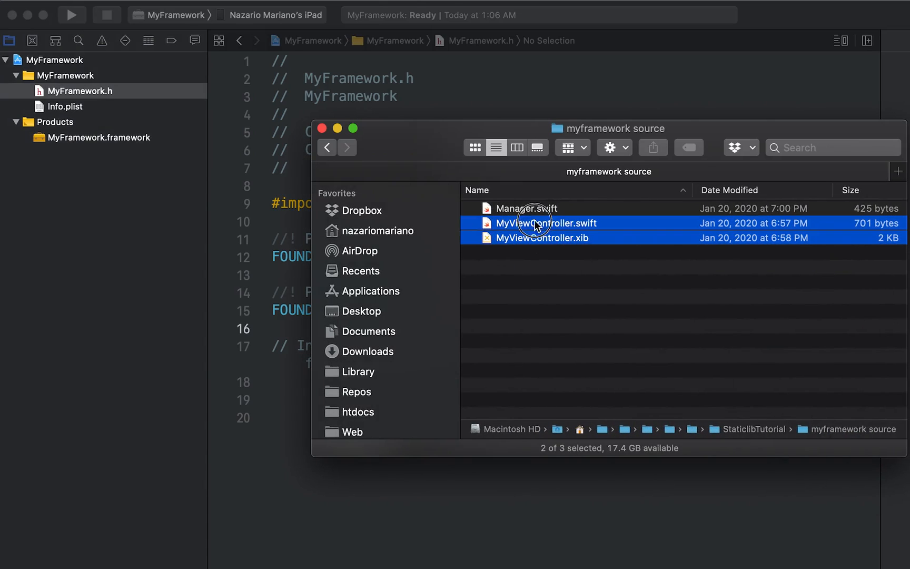
{"action": "left_click", "coordinate": [526, 208]}
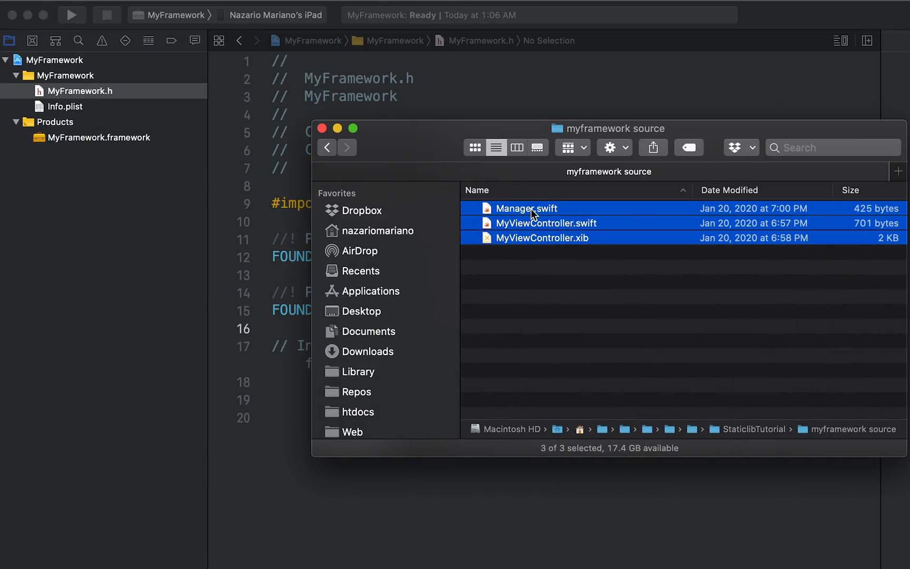
{"action": "left_click_drag", "start_coordinate": [534, 215], "coordinate": [142, 108]}
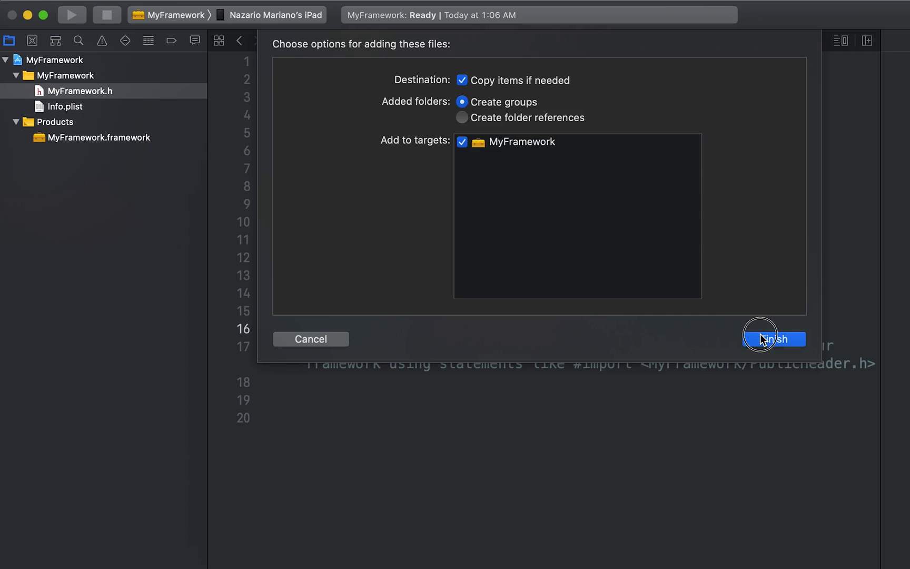
{"action": "left_click", "coordinate": [773, 340]}
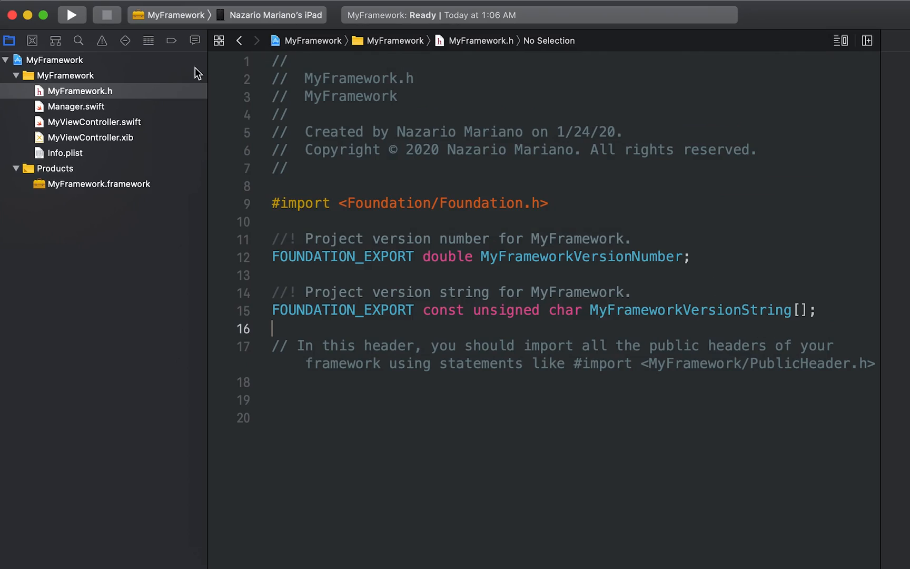
- Browse Manager.swift, MyViewController.xib and MyViewController.swift in the navigator, settling on Manager.swift
{"action": "left_click", "coordinate": [74, 107]}
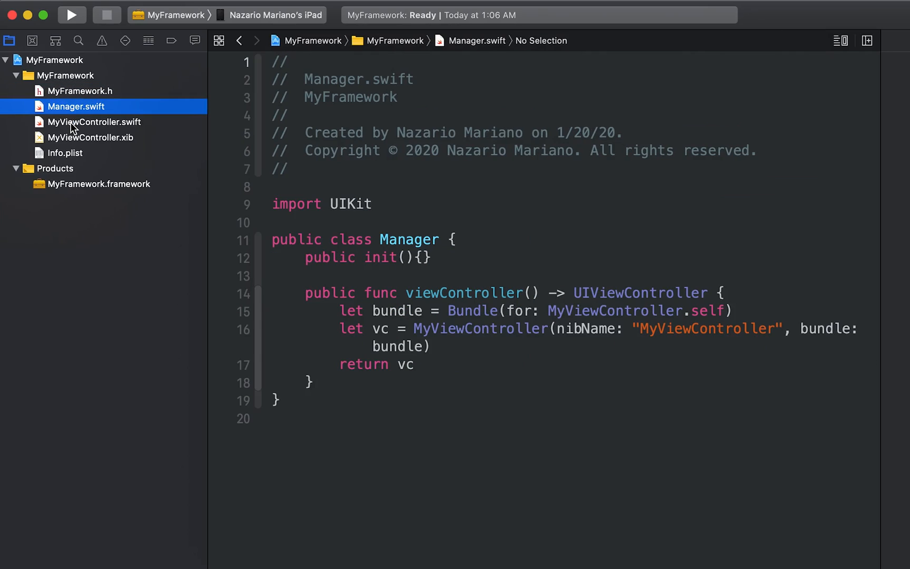
{"action": "left_click", "coordinate": [94, 138]}
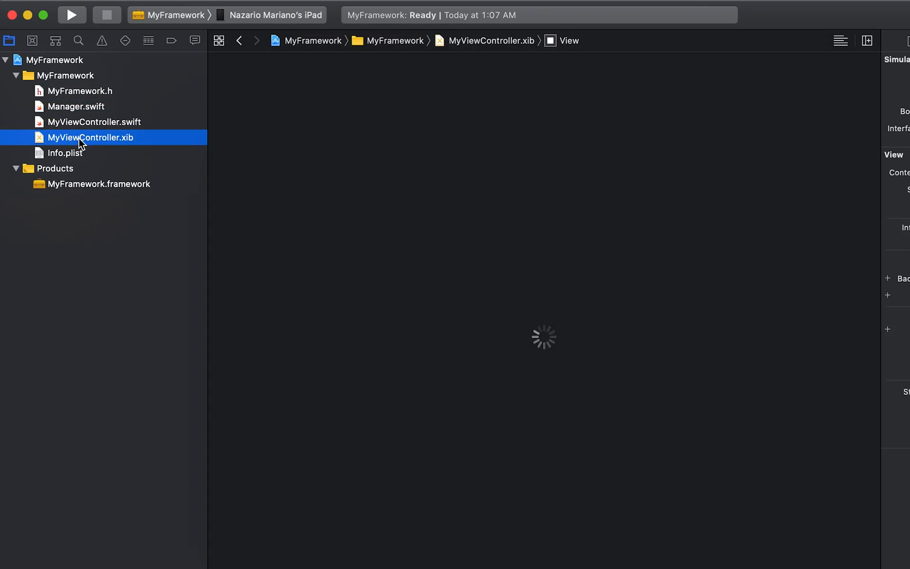
{"action": "left_click", "coordinate": [94, 122]}
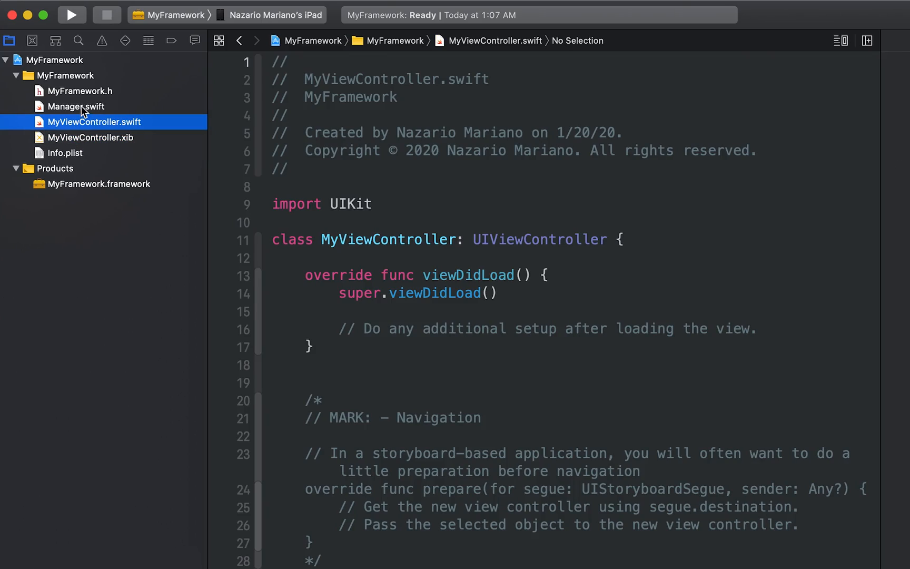
{"action": "left_click", "coordinate": [92, 137]}
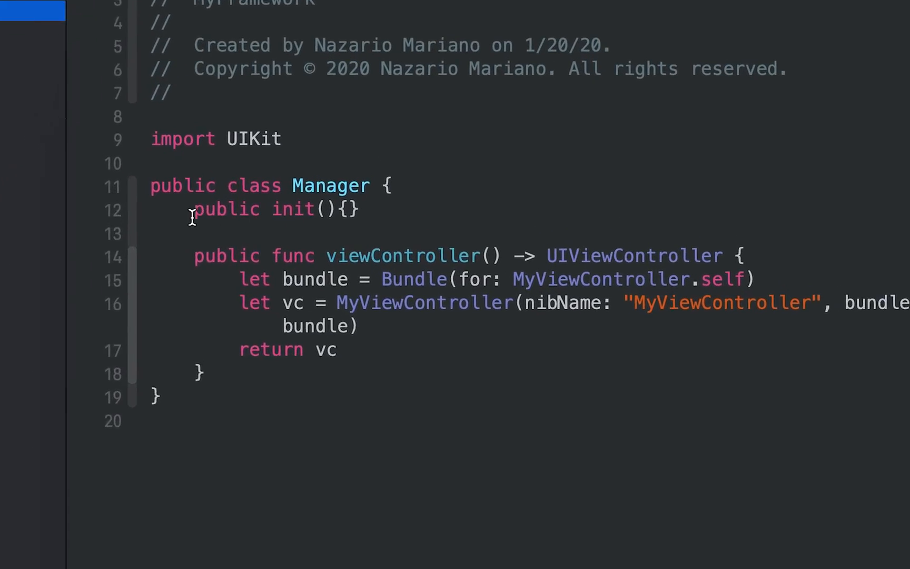
- Highlight the MyViewController references and the public modifiers on the Manager class and viewController function
{"action": "scroll", "scroll_direction": "down", "scroll_amount": 3}
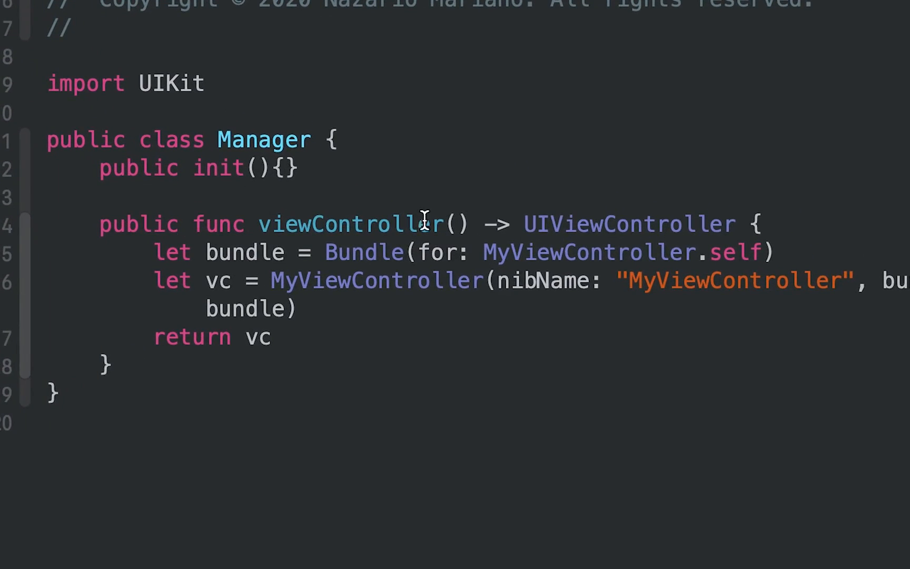
{"action": "mouse_move", "coordinate": [334, 319]}
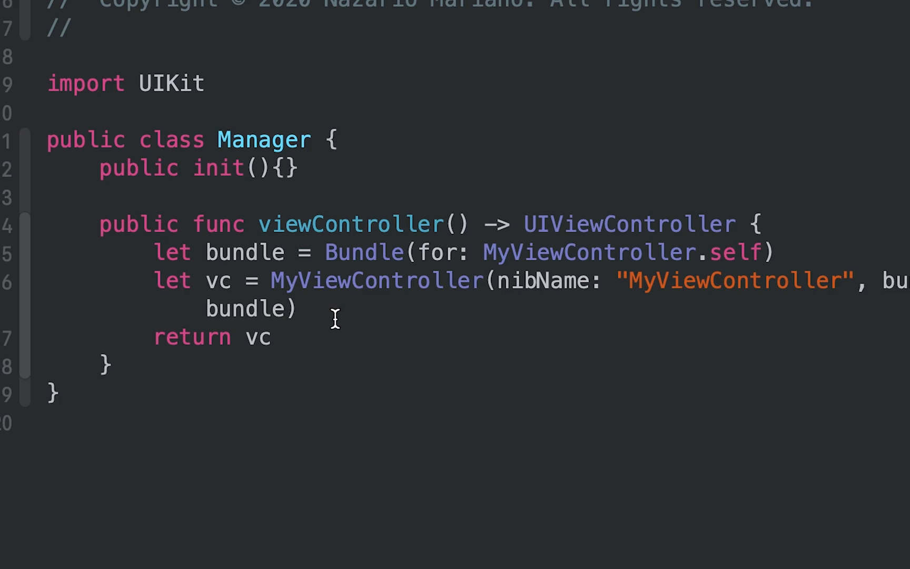
{"action": "double_click", "coordinate": [377, 281]}
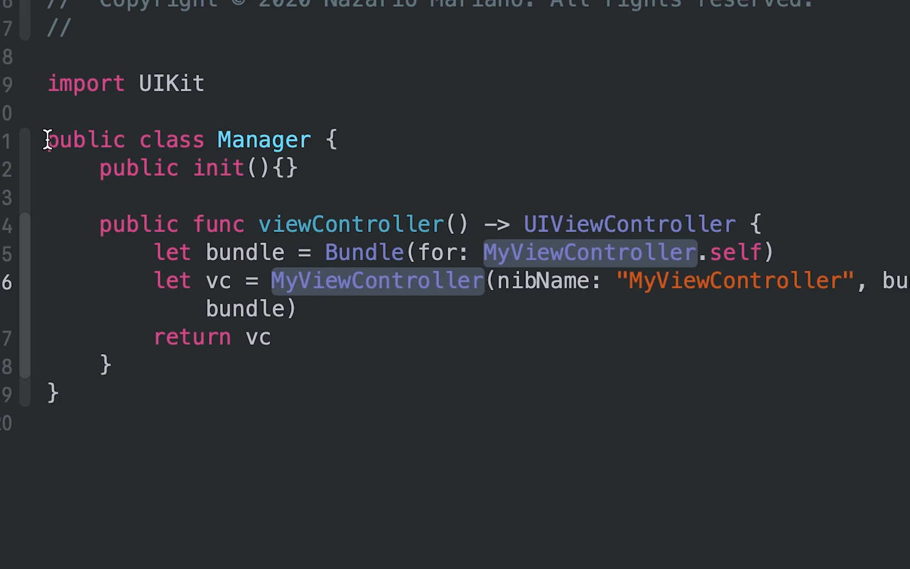
{"action": "double_click", "coordinate": [86, 139]}
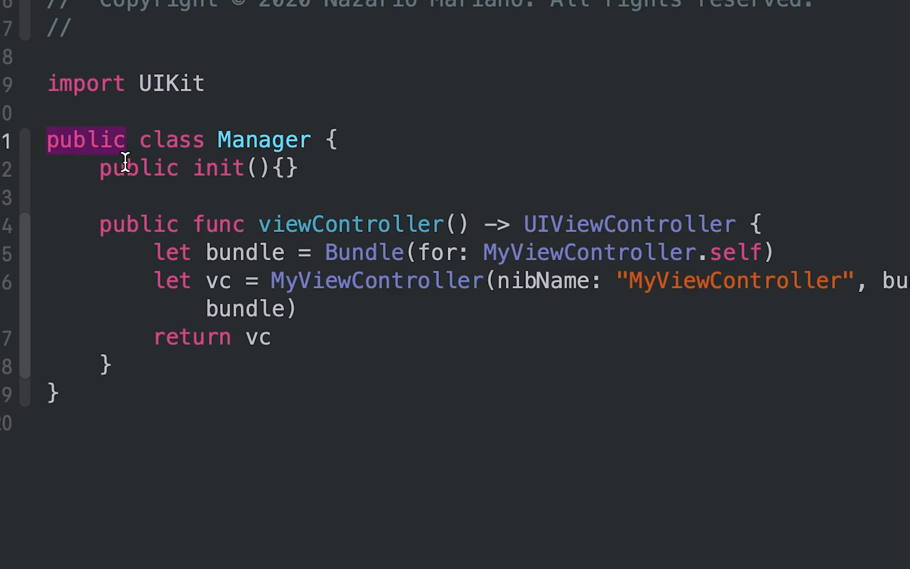
{"action": "double_click", "coordinate": [139, 225]}
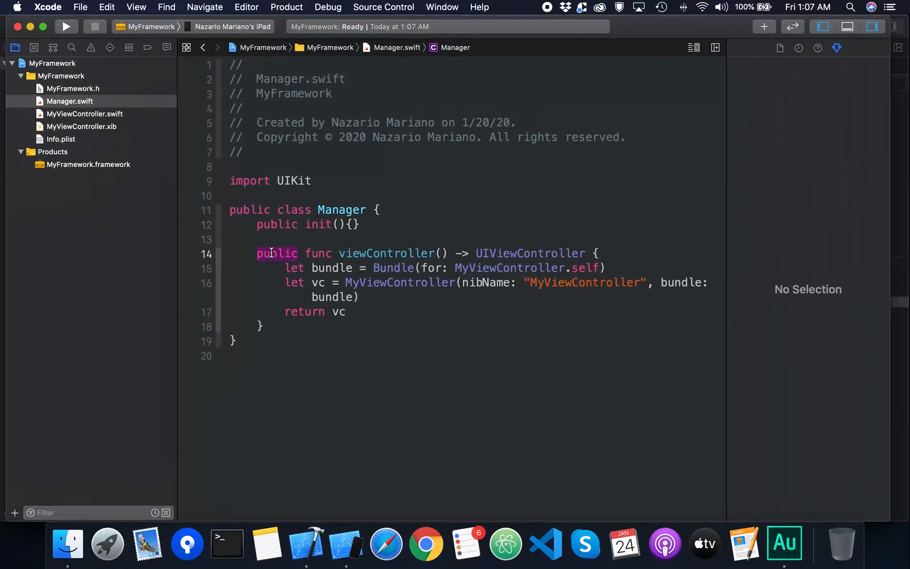
{"action": "mouse_move", "coordinate": [56, 80]}
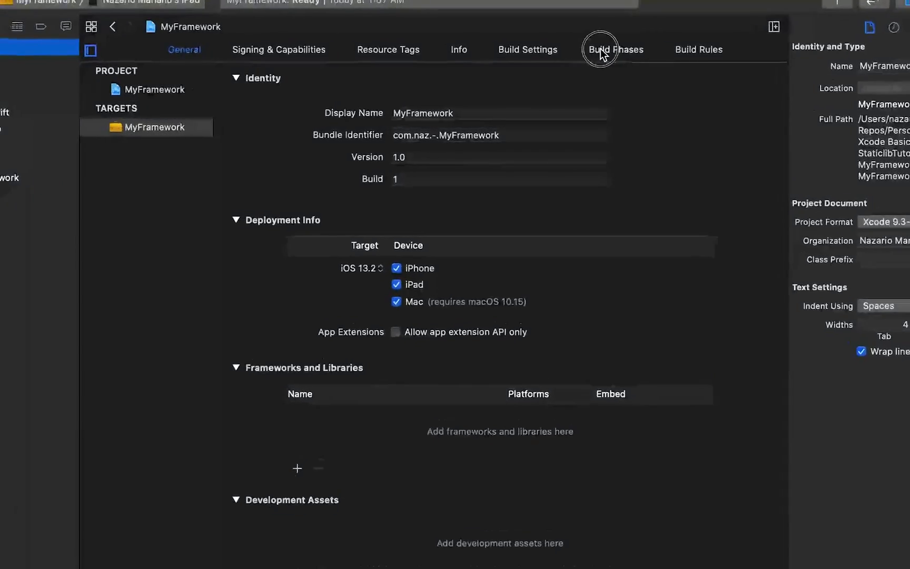
- Expand the Headers, Compile Sources and Copy Bundle Resources build phases of the MyFramework target
{"action": "left_click", "coordinate": [613, 49]}
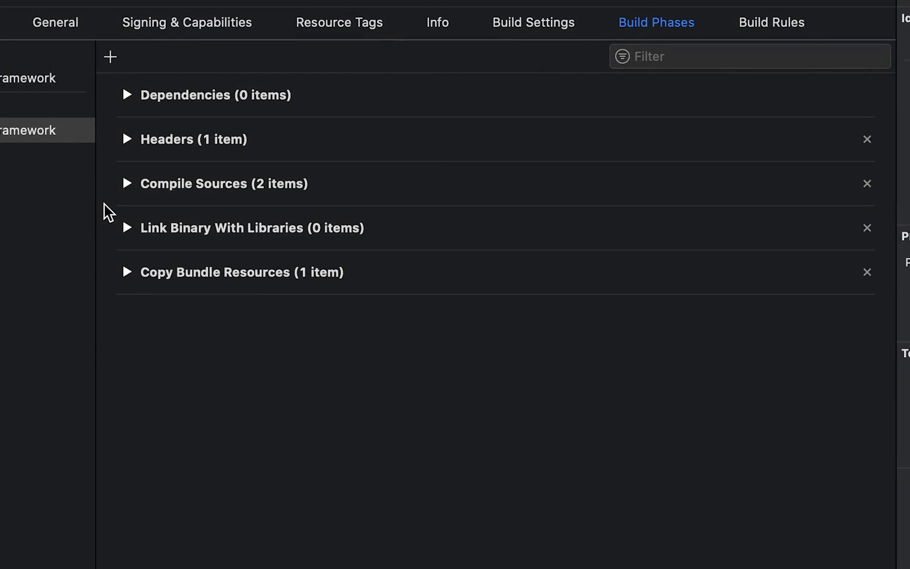
{"action": "left_click", "coordinate": [126, 139]}
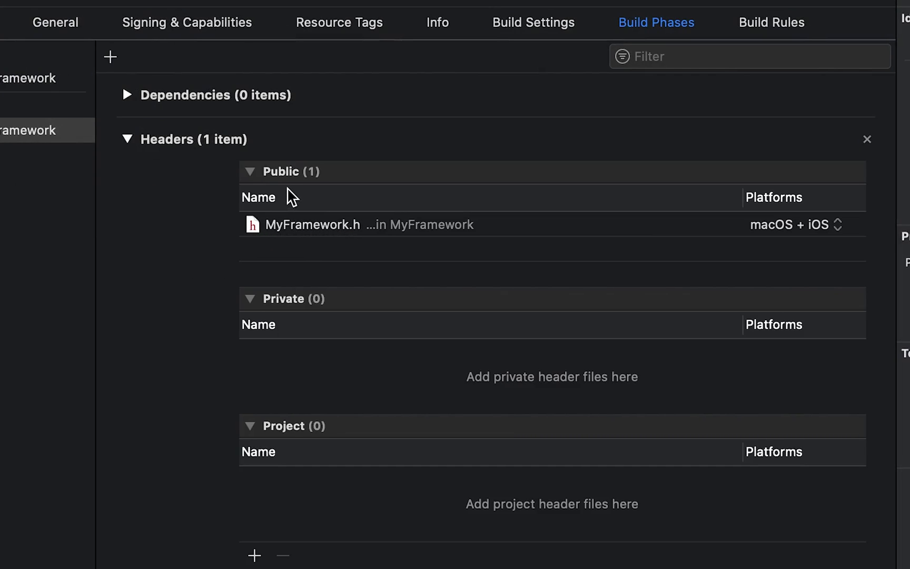
{"action": "scroll", "scroll_direction": "down", "scroll_amount": 3}
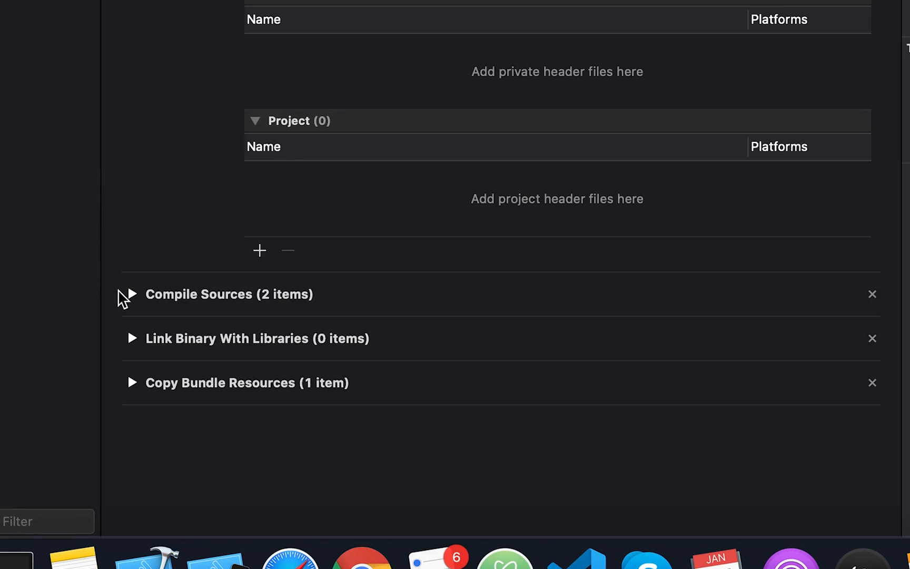
{"action": "left_click", "coordinate": [131, 294]}
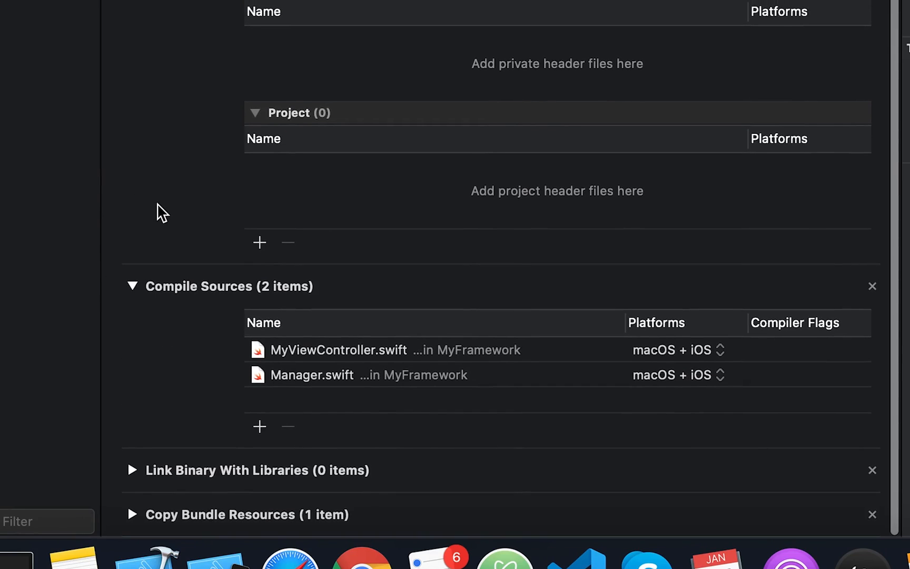
{"action": "mouse_move", "coordinate": [243, 384]}
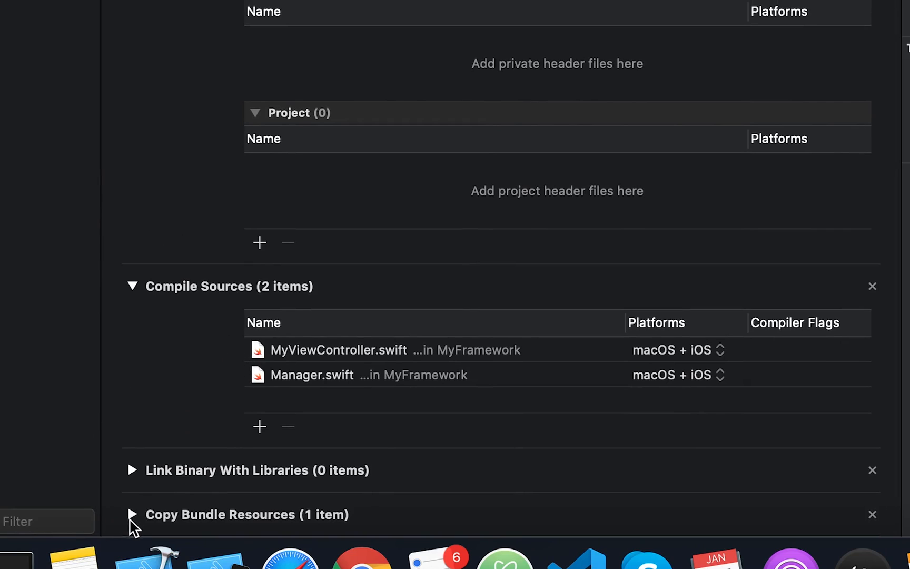
{"action": "left_click", "coordinate": [132, 514]}
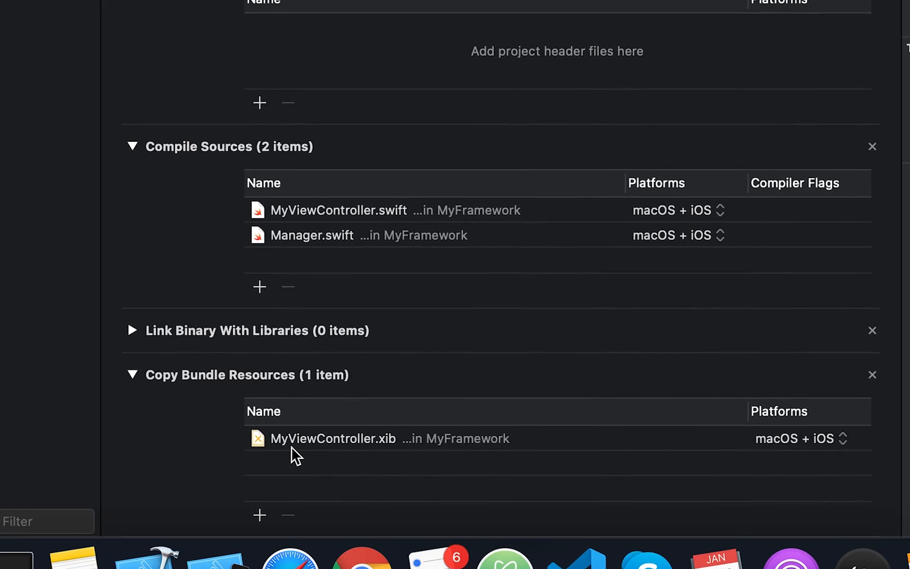
{"action": "mouse_move", "coordinate": [320, 456]}
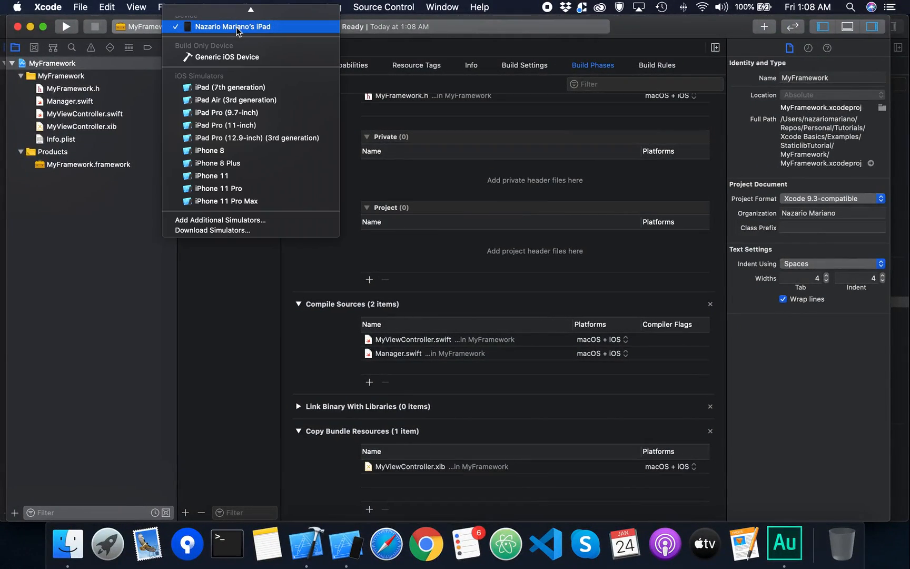
- Build MyFramework for the iPhone 8 simulator destination via Product > Build
{"action": "left_click", "coordinate": [208, 151]}
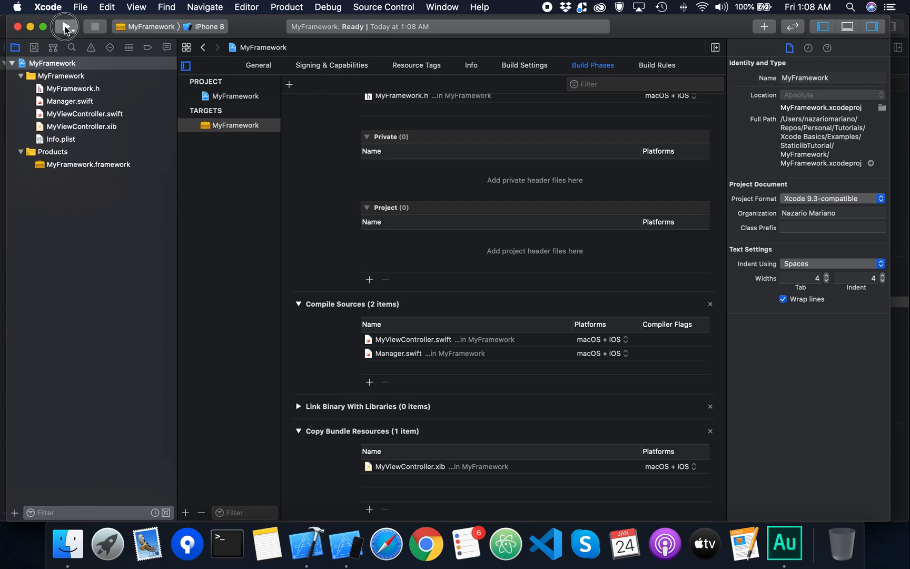
{"action": "left_click", "coordinate": [65, 27]}
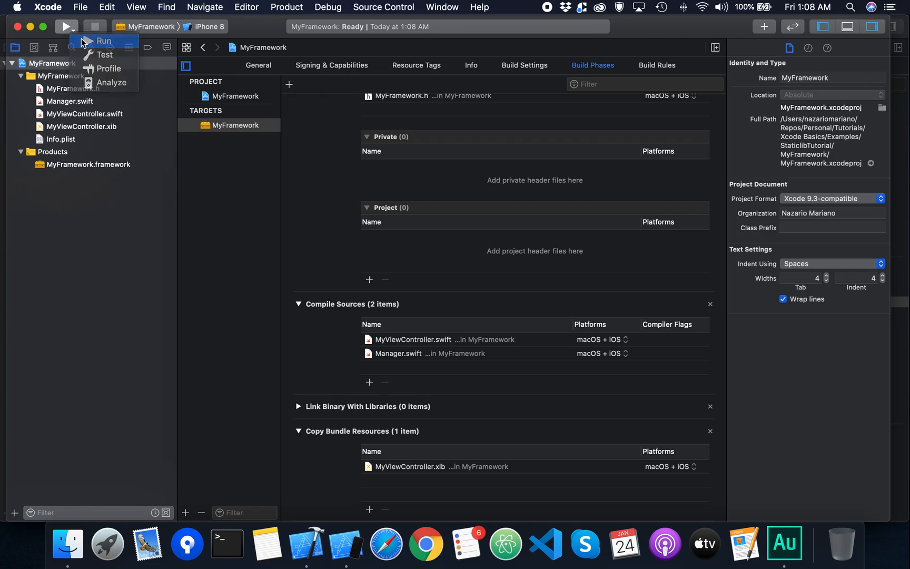
{"action": "left_click", "coordinate": [105, 41]}
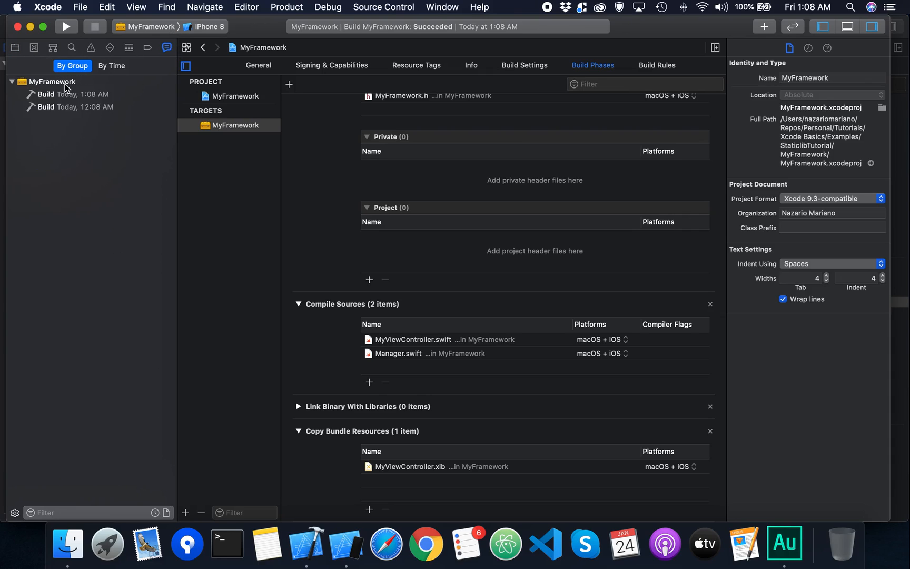
- Show the latest MyFramework build log with every step succeeding
{"action": "left_click", "coordinate": [76, 94]}
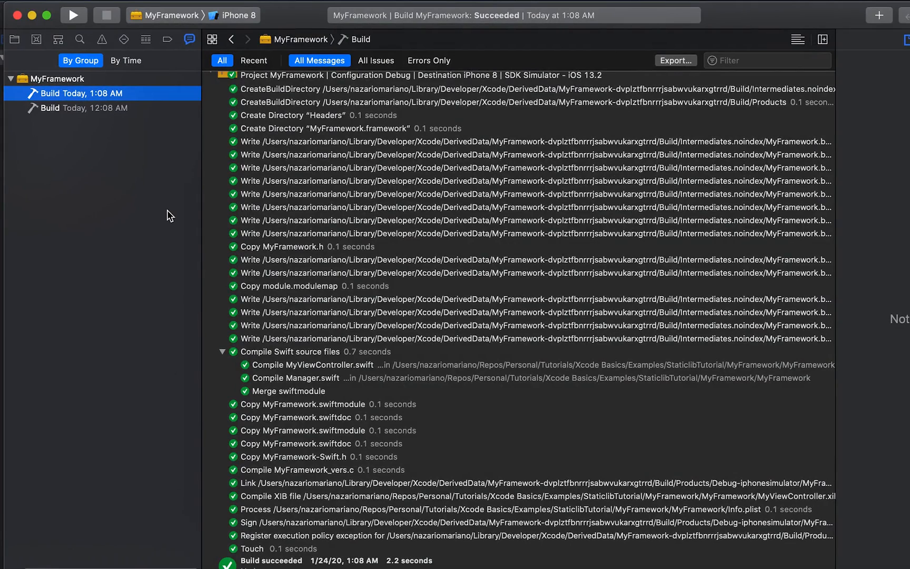
{"action": "mouse_move", "coordinate": [229, 156]}
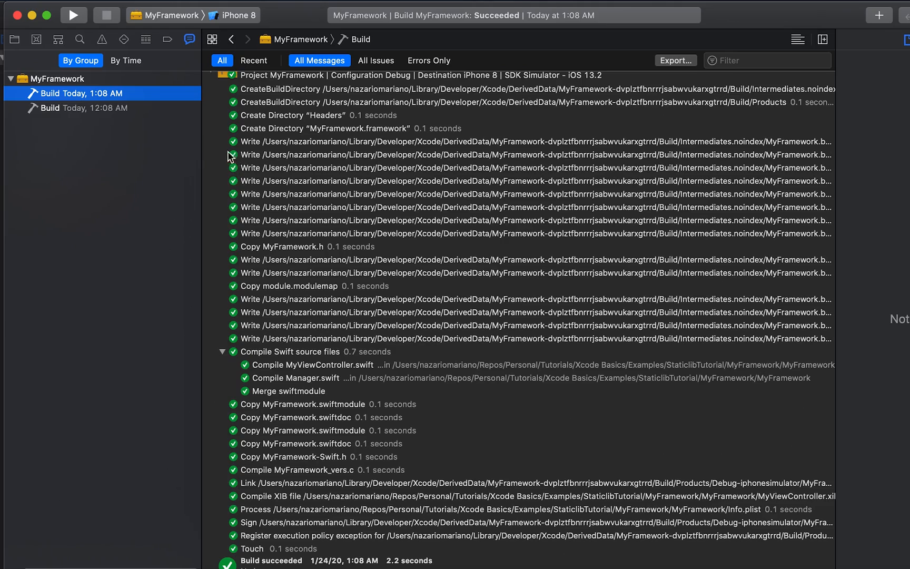
{"action": "mouse_move", "coordinate": [215, 145]}
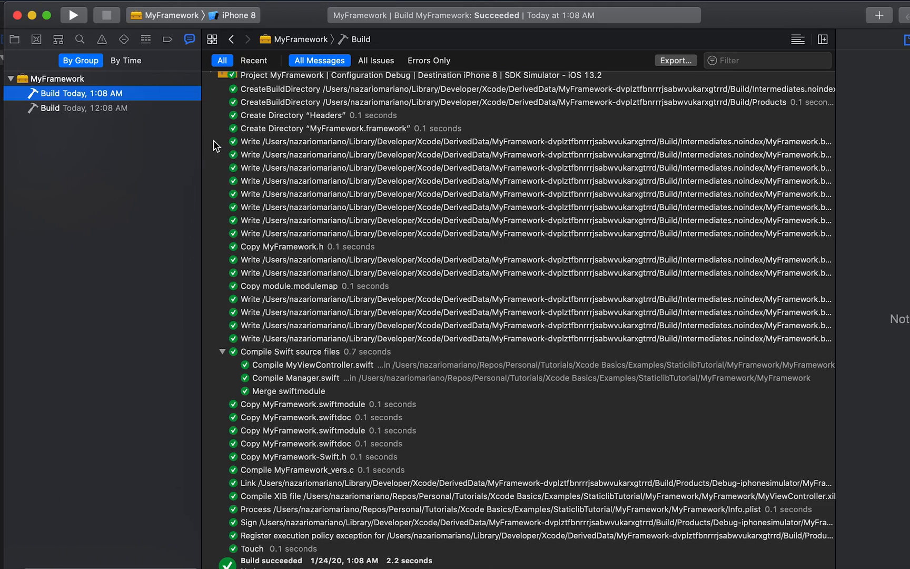
{"action": "mouse_move", "coordinate": [283, 97]}
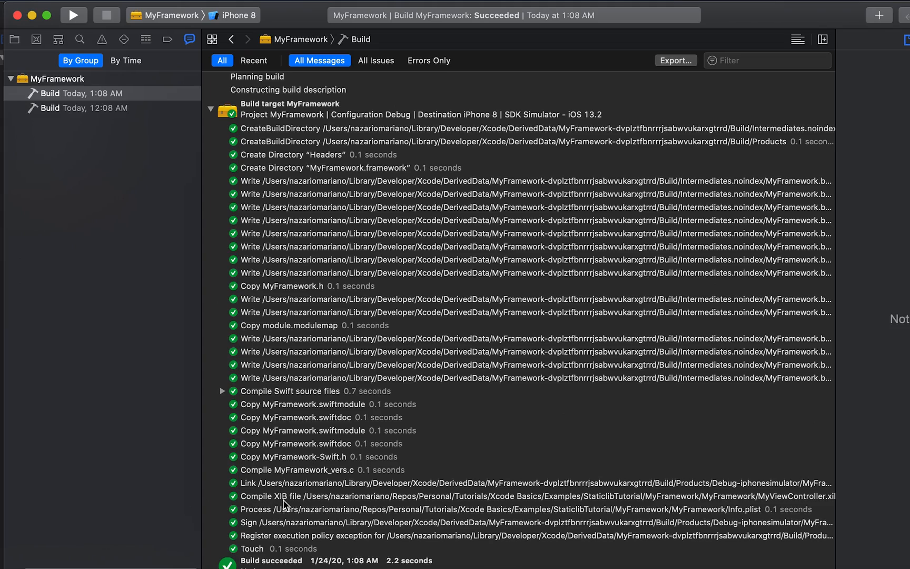
{"action": "mouse_move", "coordinate": [284, 507]}
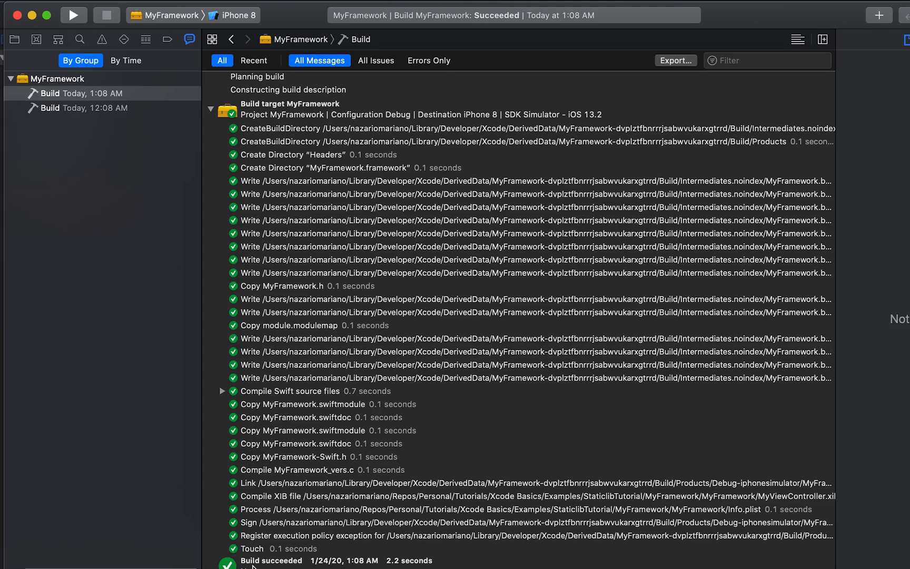
{"action": "mouse_move", "coordinate": [14, 47]}
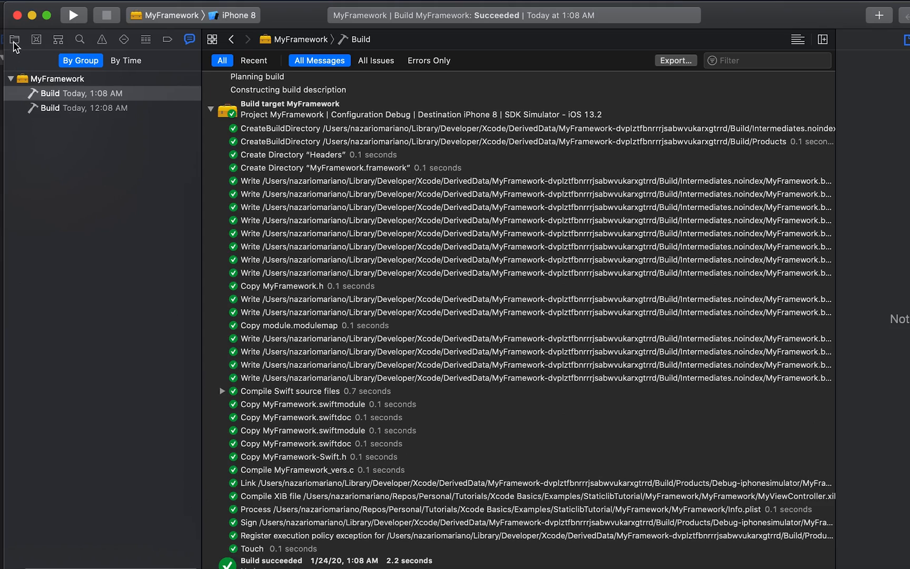
- Return to the Project navigator listing the MyFramework sources and framework product
{"action": "left_click", "coordinate": [14, 39]}
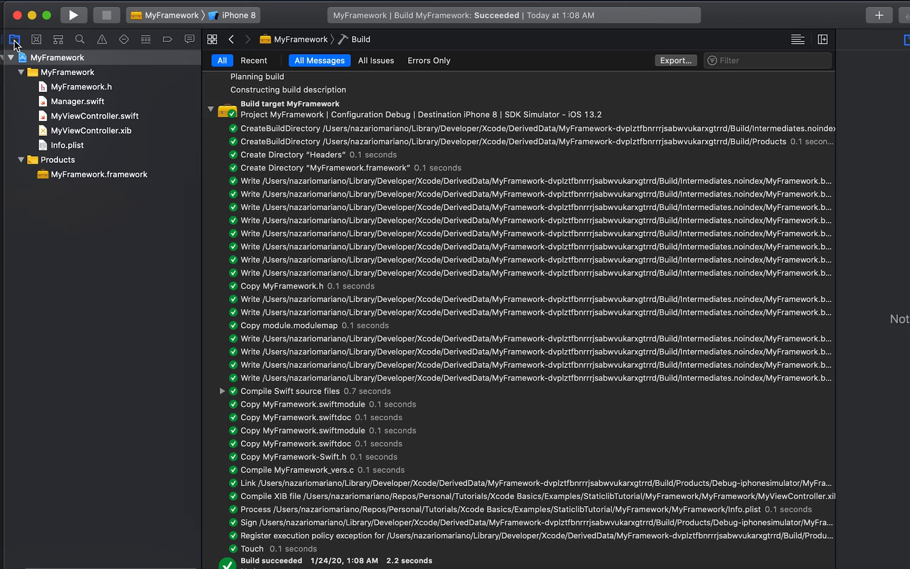
{"action": "mouse_move", "coordinate": [46, 184]}
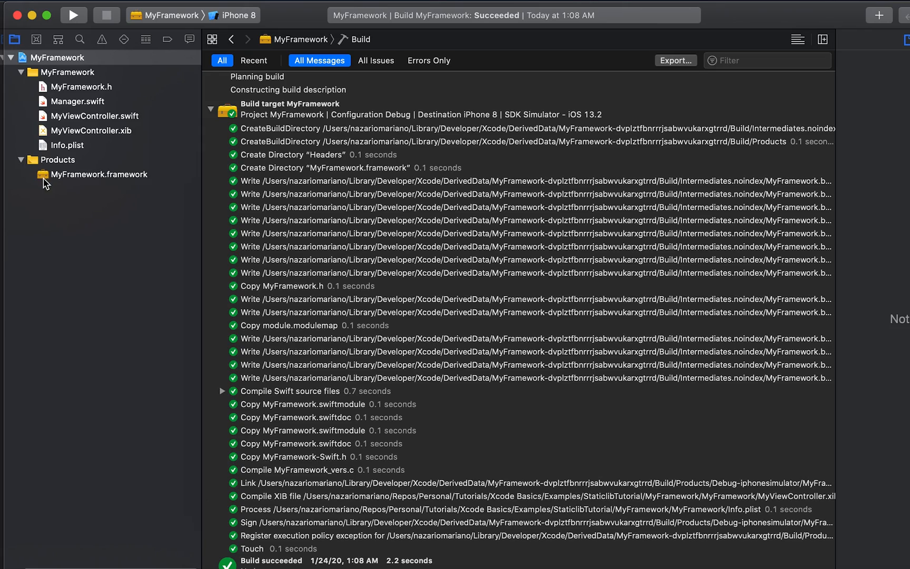
{"action": "mouse_move", "coordinate": [138, 181]}
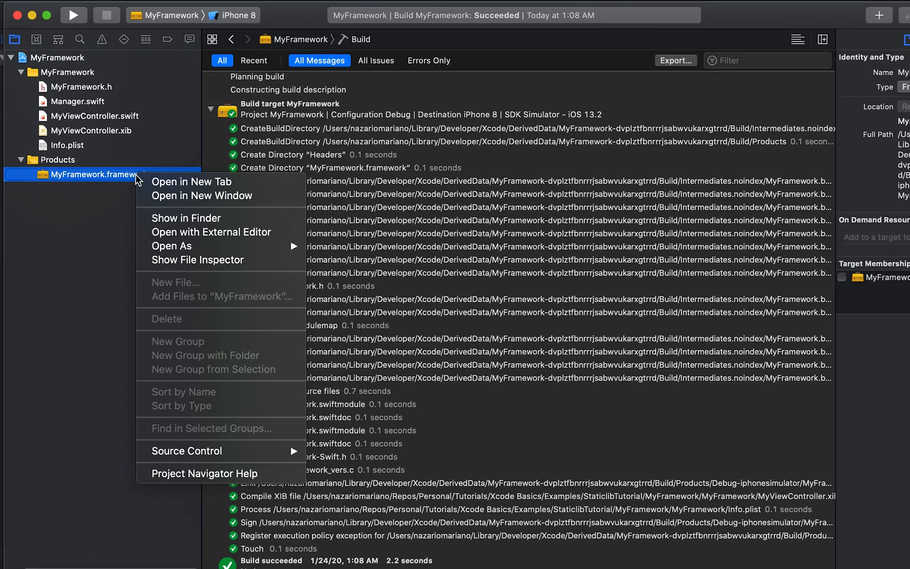
{"action": "mouse_move", "coordinate": [187, 219]}
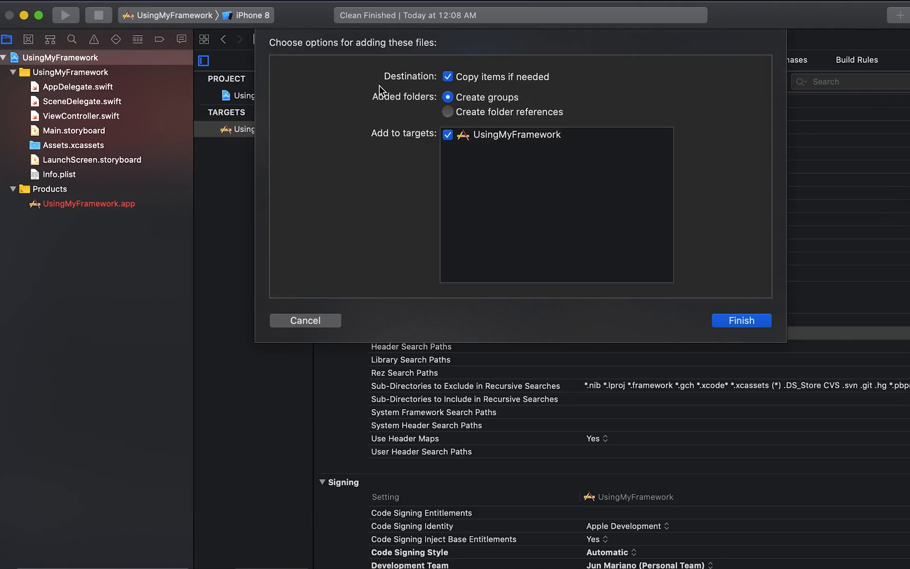
{"action": "mouse_move", "coordinate": [456, 92]}
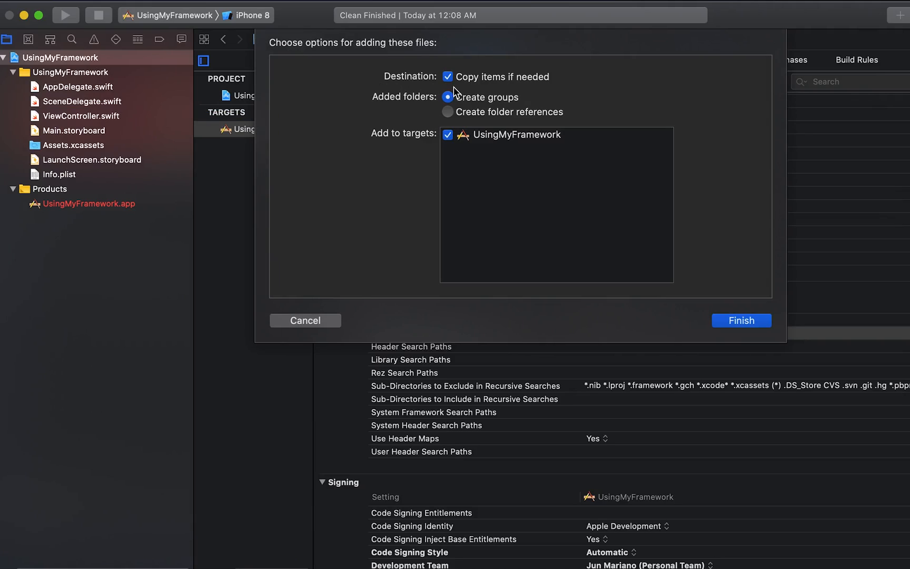
{"action": "mouse_move", "coordinate": [544, 87]}
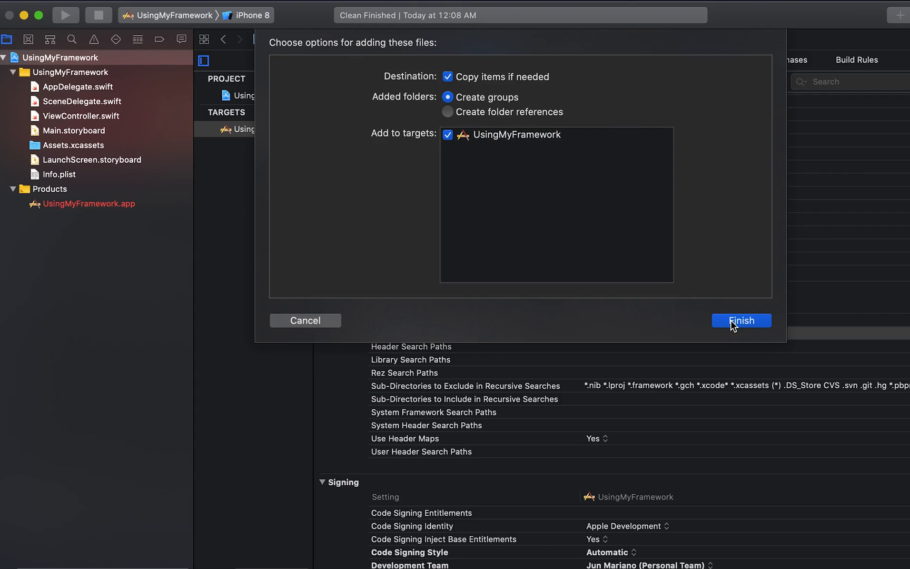
- Finish adding MyFramework.framework to UsingMyFramework with 'Copy items if needed' checked
{"action": "left_click", "coordinate": [742, 320]}
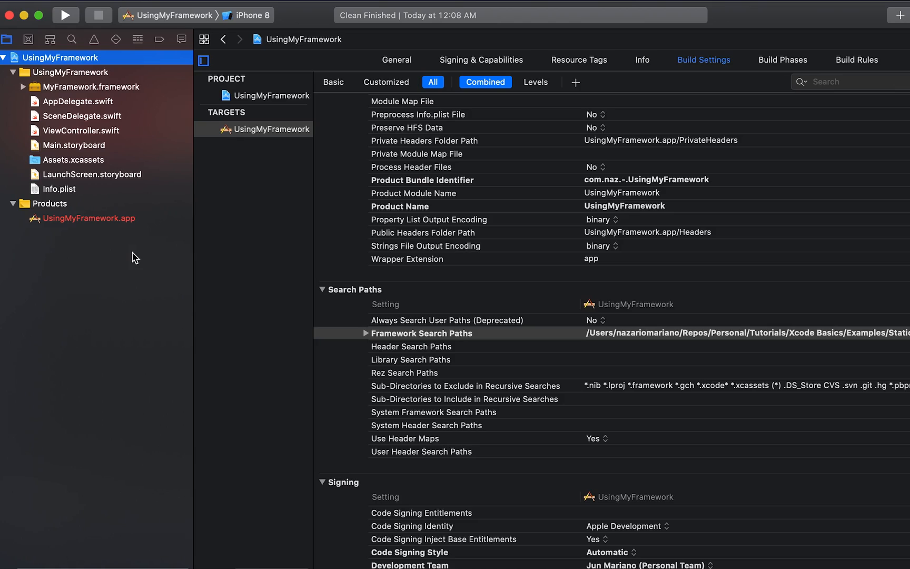
{"action": "mouse_move", "coordinate": [149, 247]}
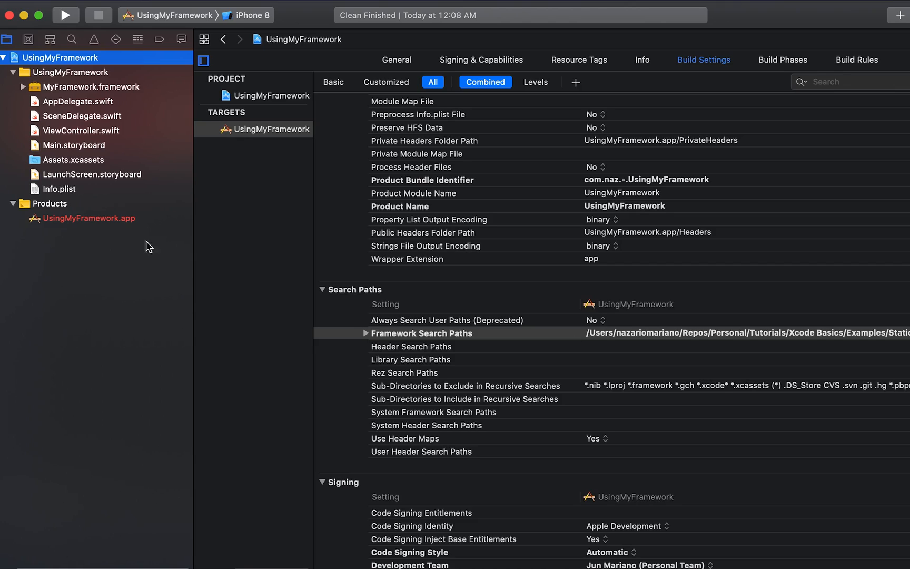
{"action": "mouse_move", "coordinate": [775, 234]}
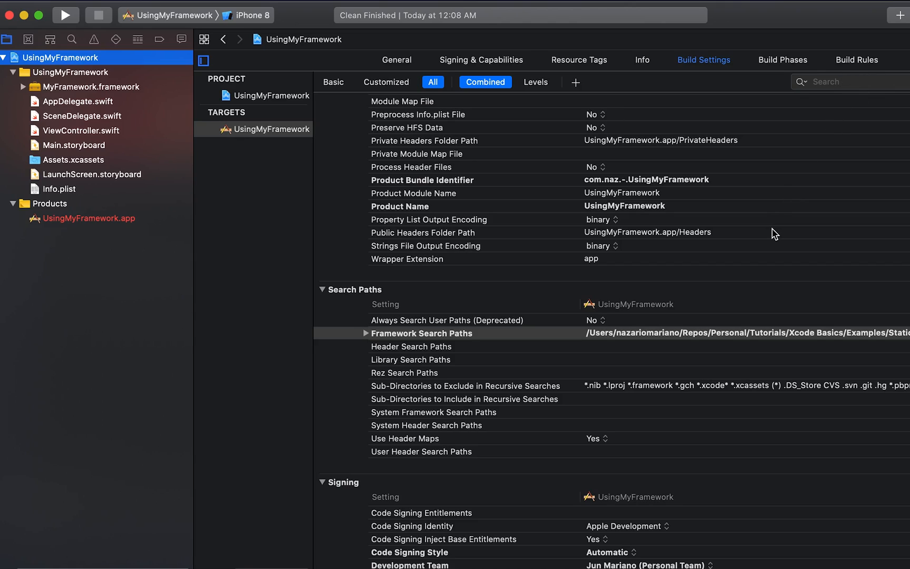
{"action": "mouse_move", "coordinate": [690, 77]}
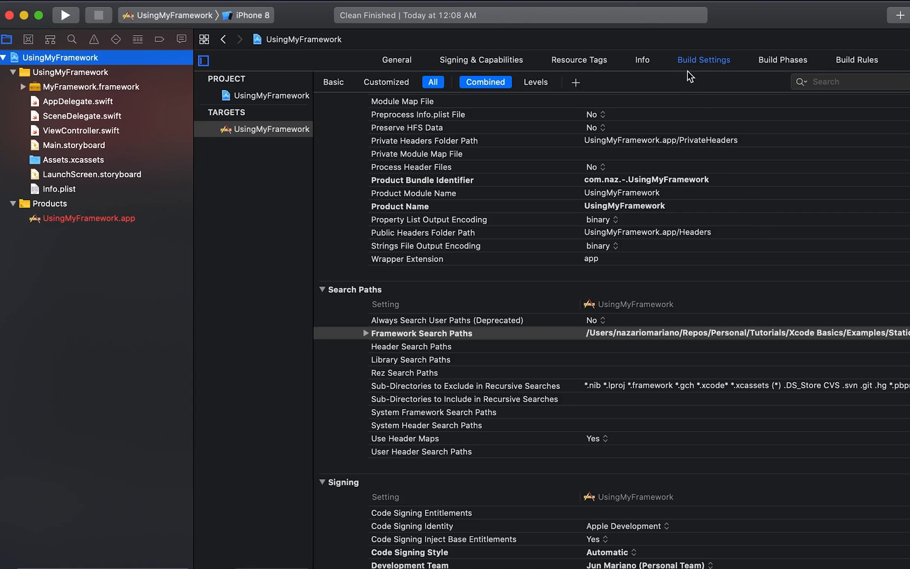
{"action": "mouse_move", "coordinate": [722, 340]}
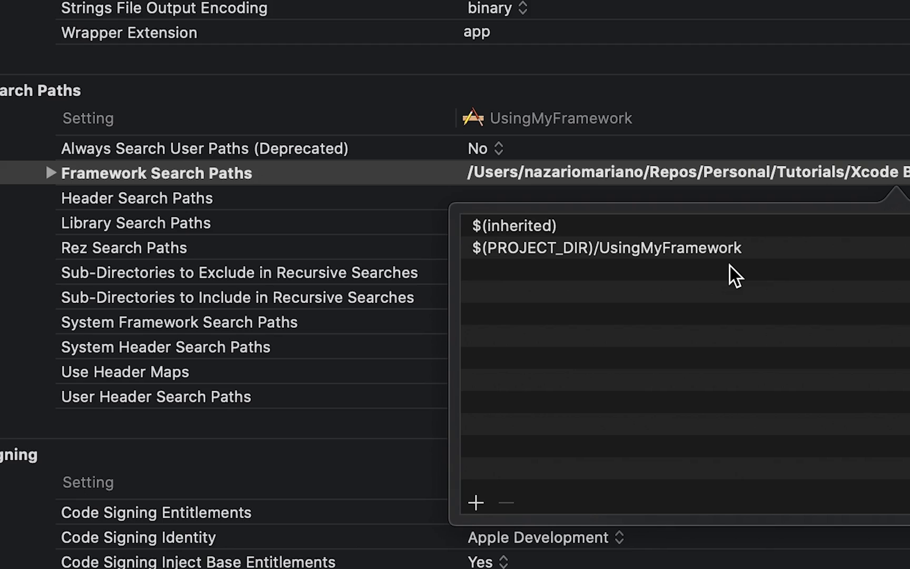
{"action": "mouse_move", "coordinate": [740, 267]}
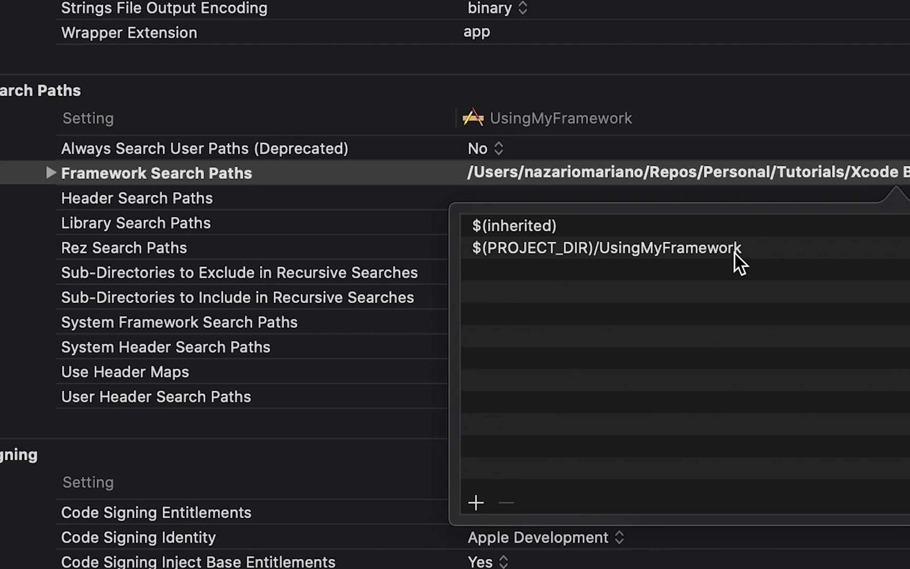
{"action": "mouse_move", "coordinate": [744, 273]}
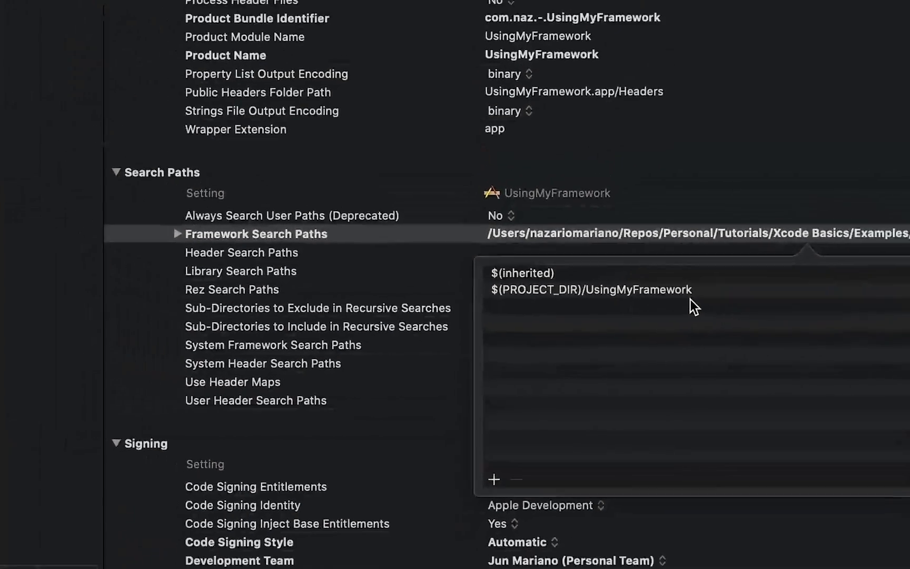
- Show the UsingMyFramework target's Build Phases with one linked library
{"action": "left_click", "coordinate": [680, 65]}
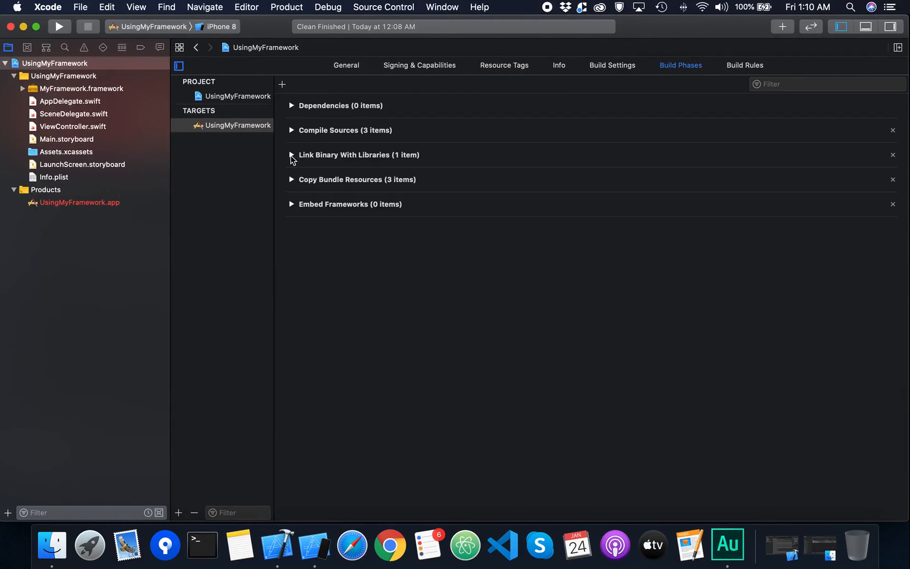
- Expand Link Binary With Libraries to confirm MyFramework.framework is linked
{"action": "left_click", "coordinate": [292, 155]}
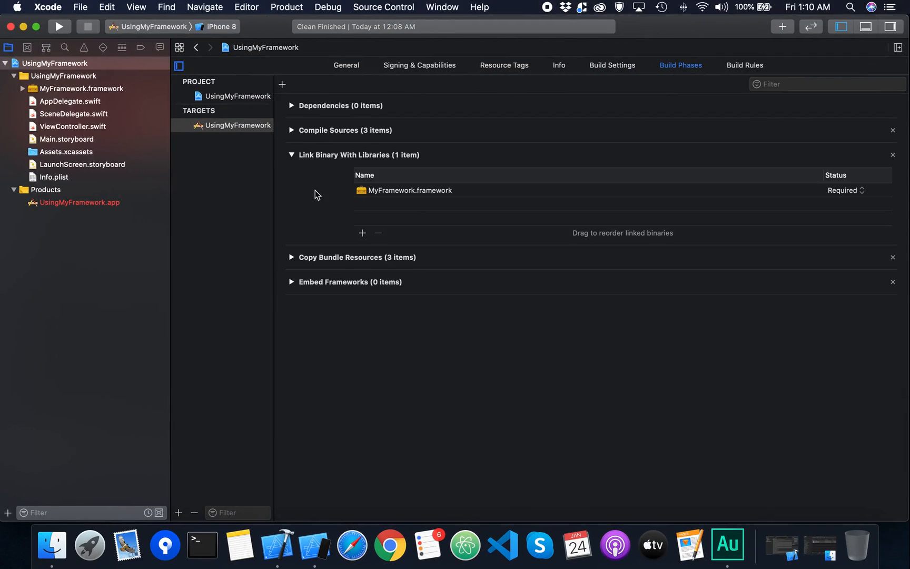
{"action": "mouse_move", "coordinate": [283, 215]}
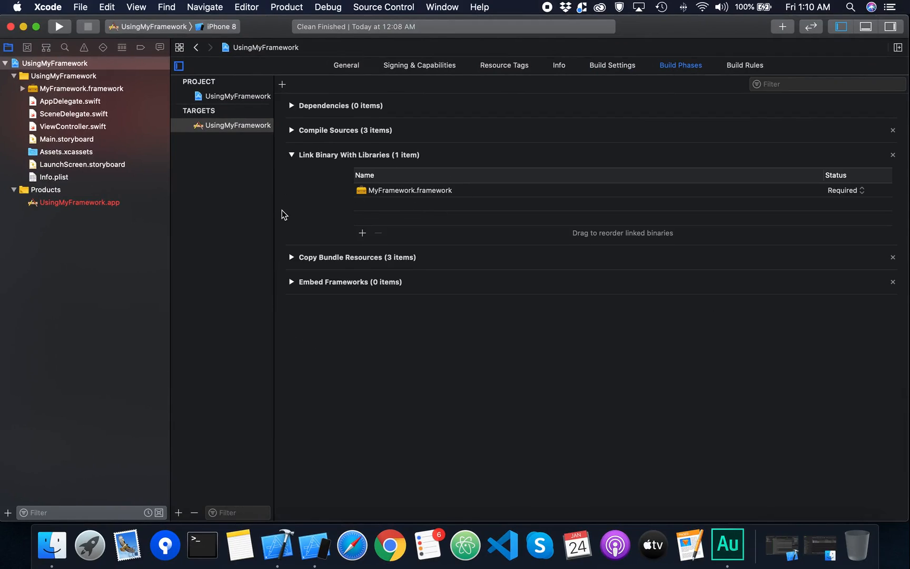
{"action": "mouse_move", "coordinate": [253, 207]}
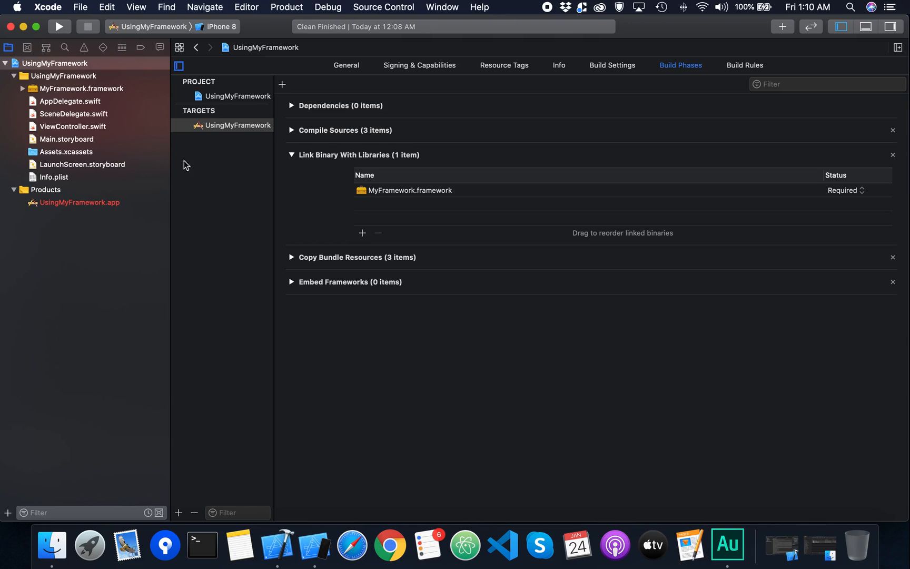
- View ViewController.swift importing MyFramework and highlight uses of the vc constant
{"action": "left_click", "coordinate": [73, 126]}
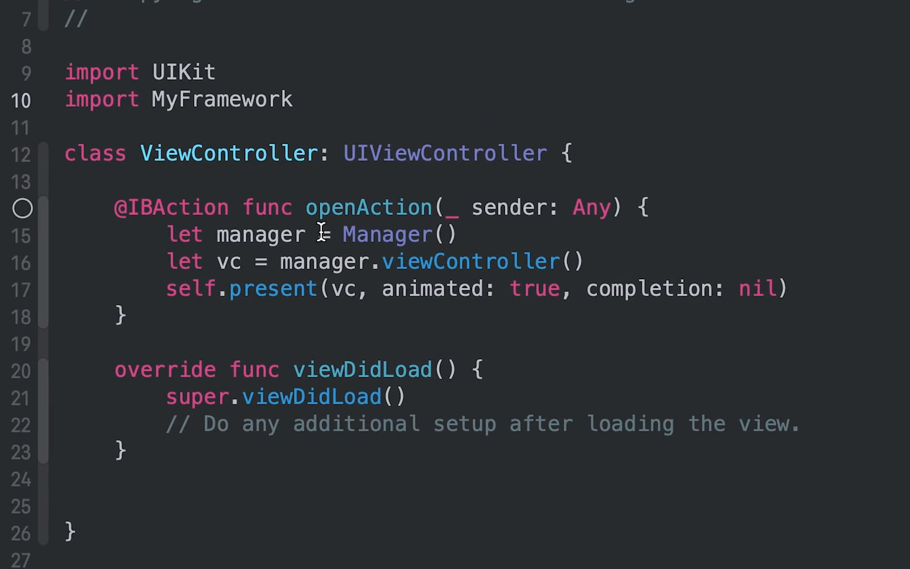
{"action": "double_click", "coordinate": [385, 235]}
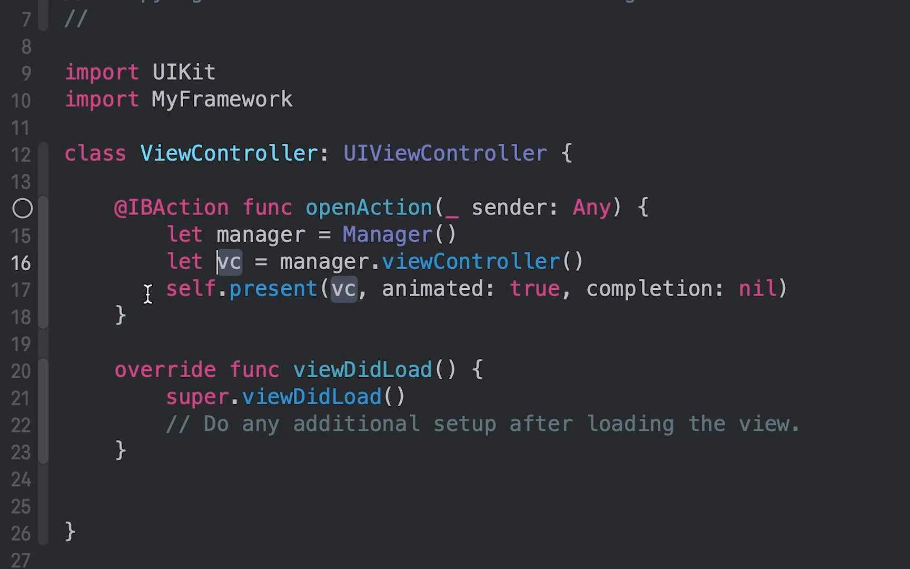
{"action": "mouse_move", "coordinate": [485, 299]}
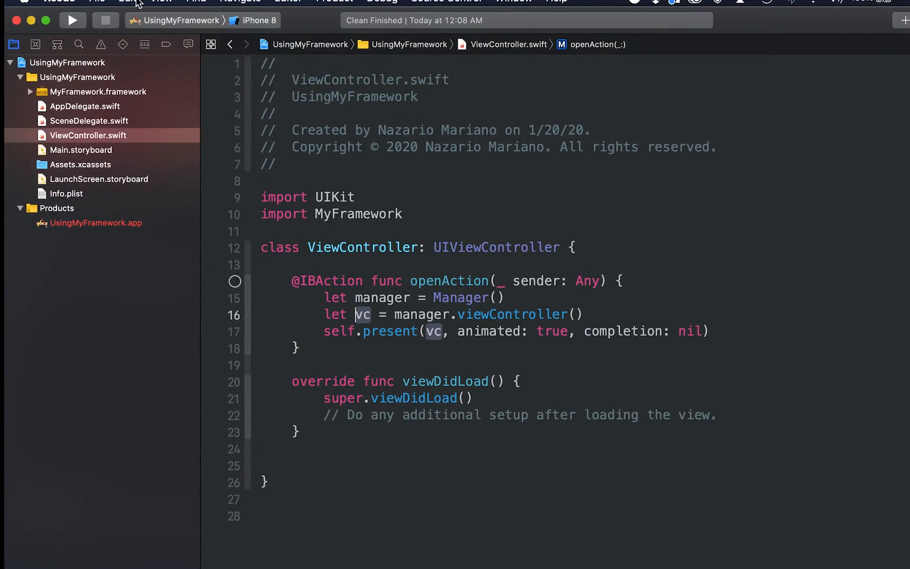
- Run the app, hit the dyld 'image not found' crash, and return to the target settings
{"action": "left_click", "coordinate": [71, 20]}
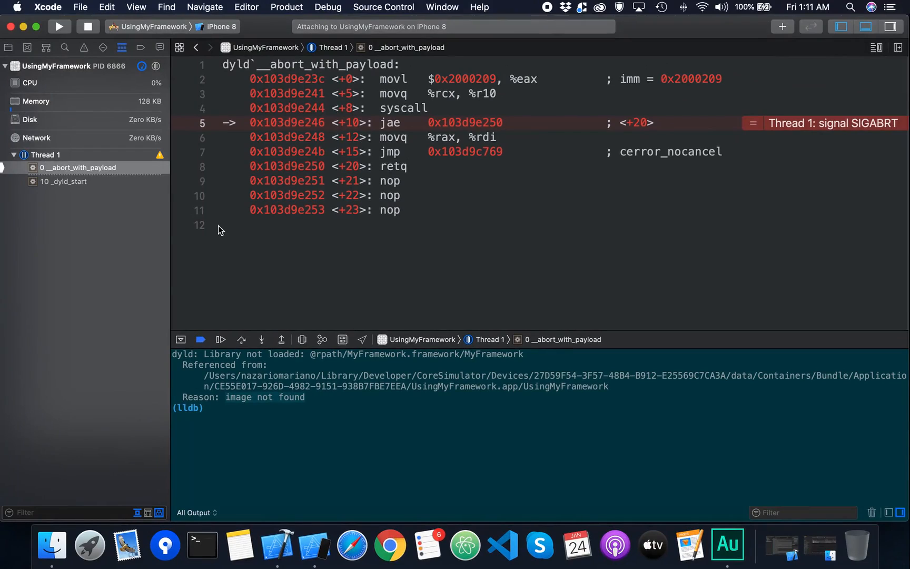
{"action": "left_click", "coordinate": [9, 47]}
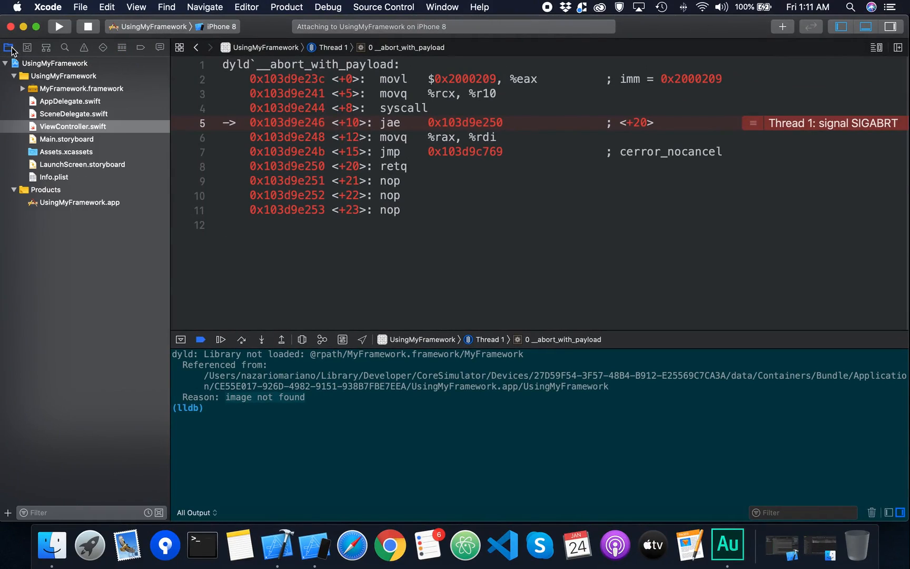
{"action": "mouse_move", "coordinate": [41, 64]}
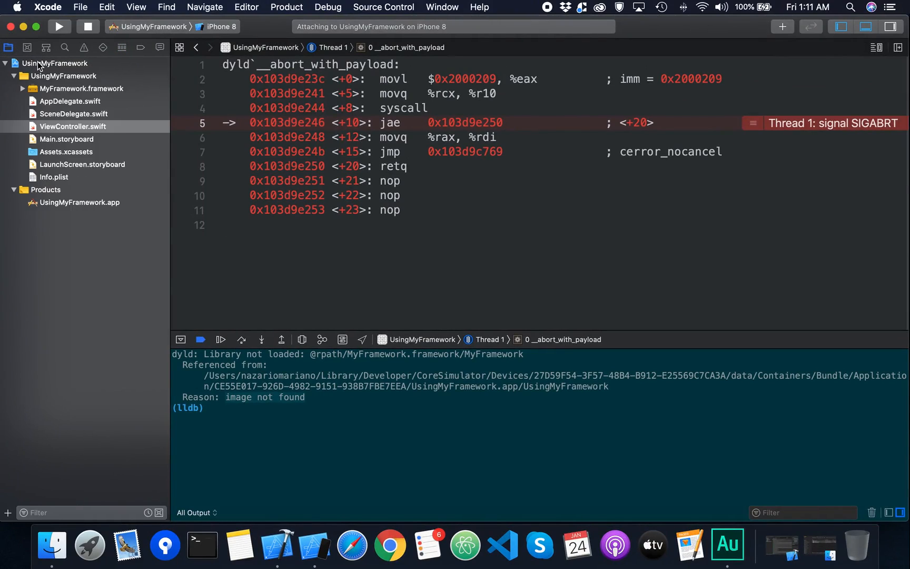
{"action": "left_click", "coordinate": [55, 63]}
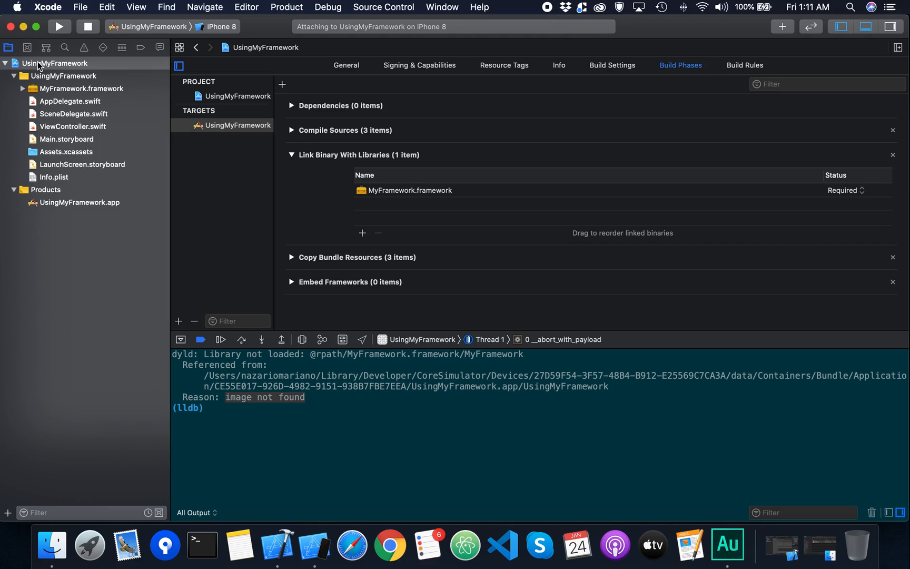
- Reveal the built UsingMyFramework.app in Finder's Debug-iphonesimulator folder and inspect it
{"action": "left_click", "coordinate": [79, 202]}
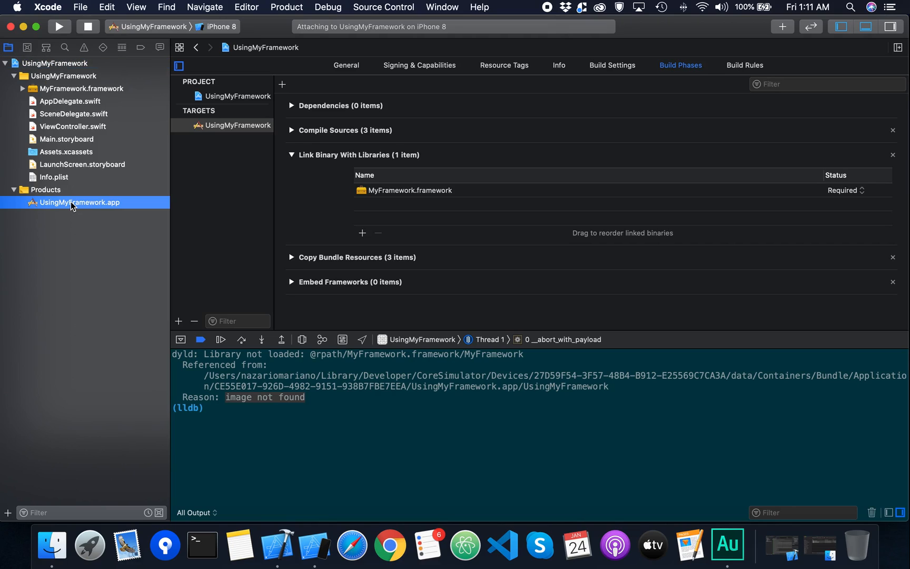
{"action": "right_click", "coordinate": [80, 202]}
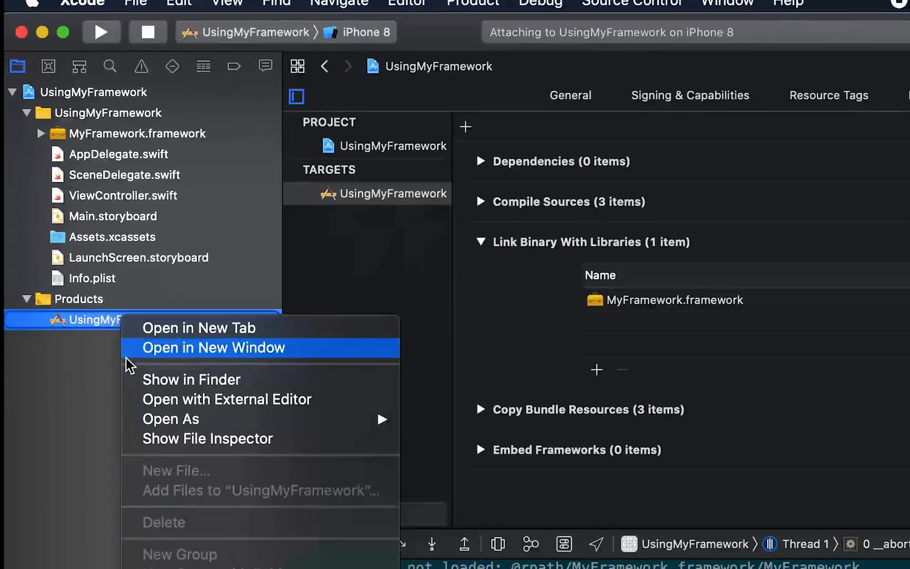
{"action": "left_click", "coordinate": [191, 380]}
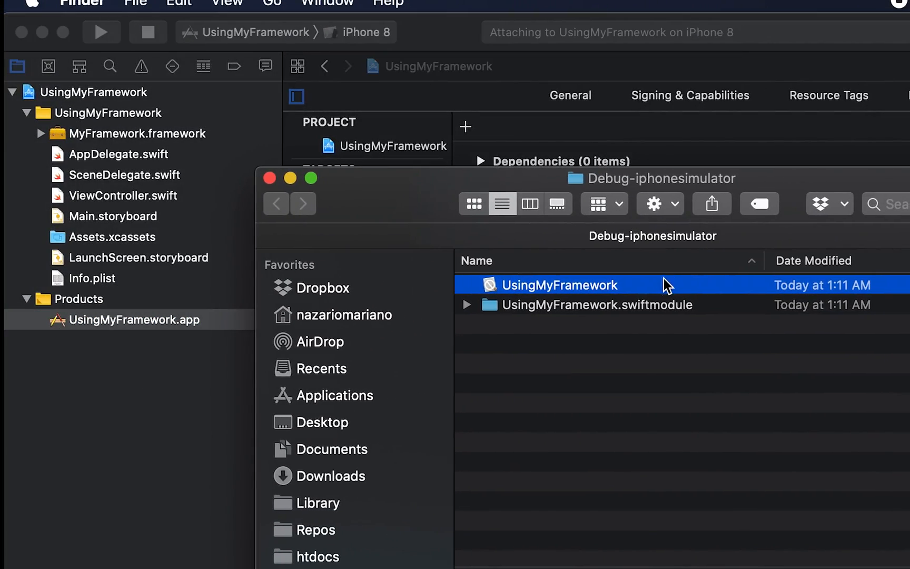
{"action": "right_click", "coordinate": [559, 284]}
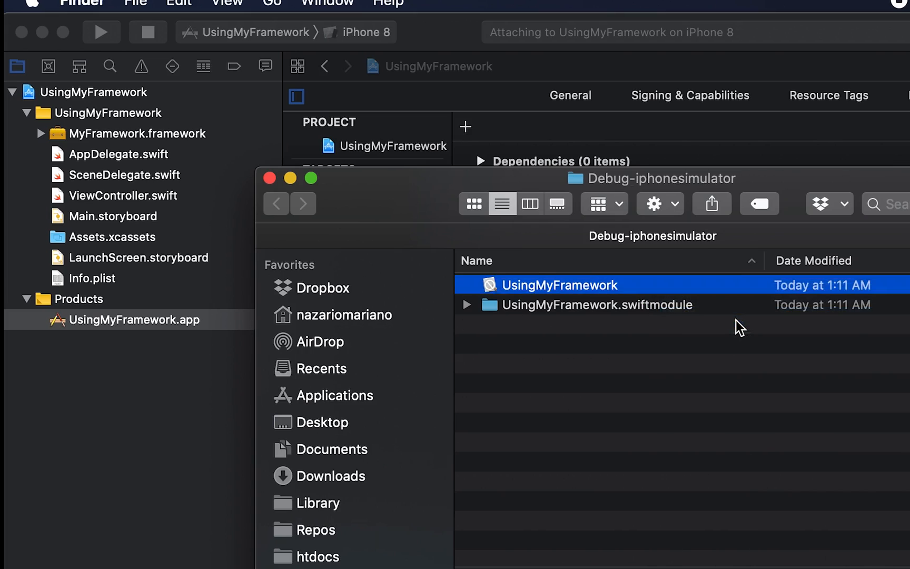
{"action": "double_click", "coordinate": [558, 285]}
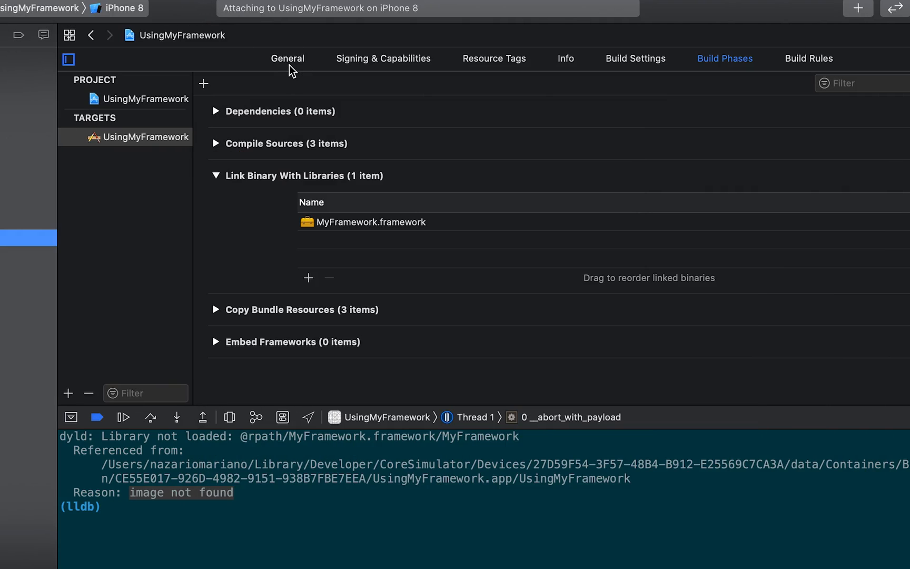
- Set MyFramework.framework to Embed Without Signing in the target's General settings
{"action": "left_click", "coordinate": [287, 58]}
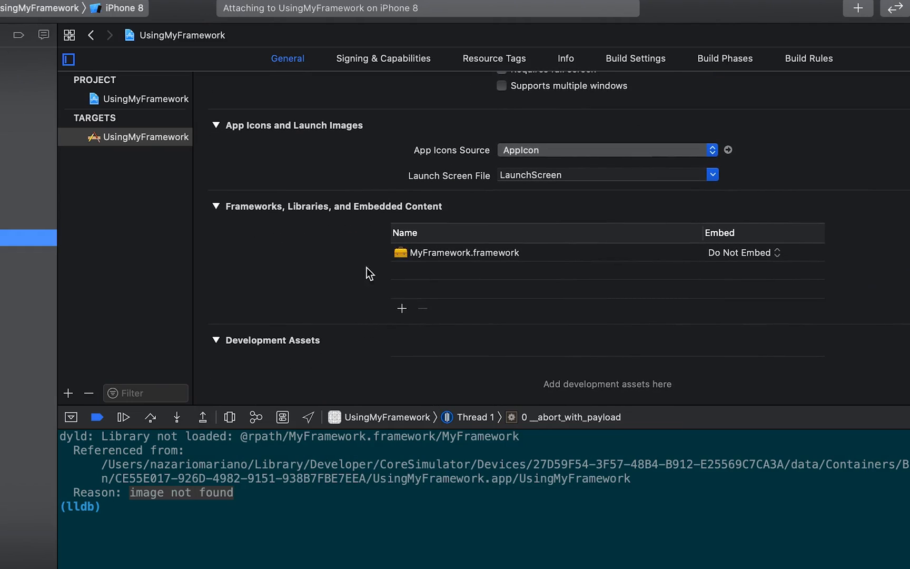
{"action": "mouse_move", "coordinate": [735, 267]}
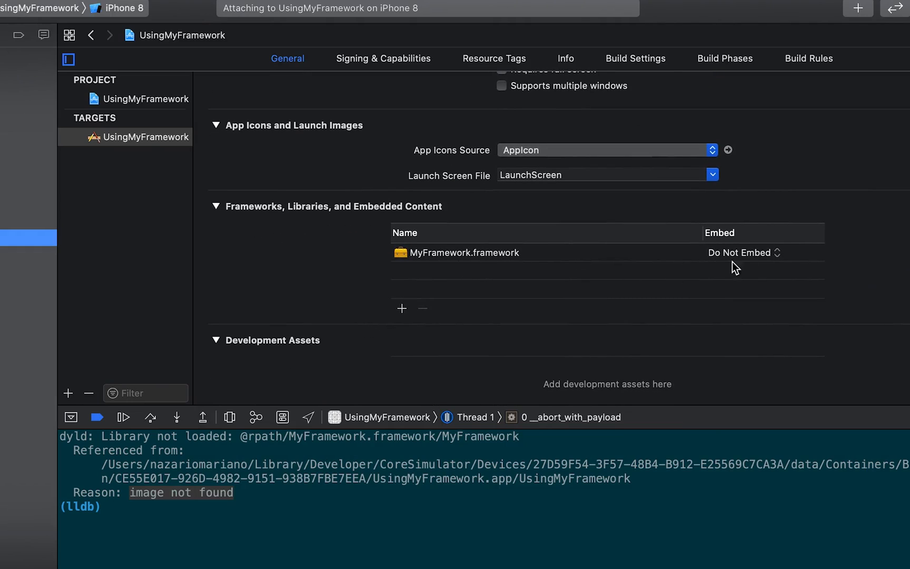
{"action": "mouse_move", "coordinate": [784, 259]}
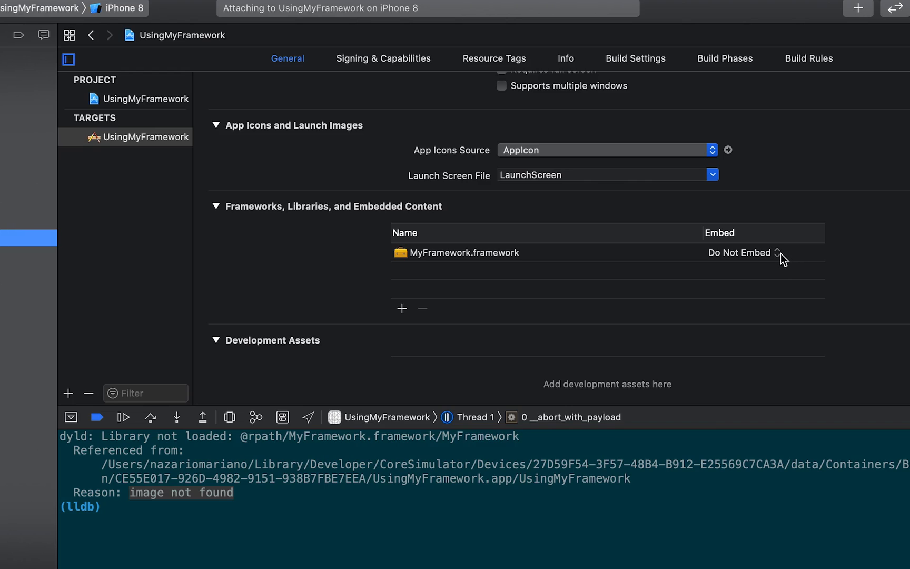
{"action": "left_click", "coordinate": [744, 253]}
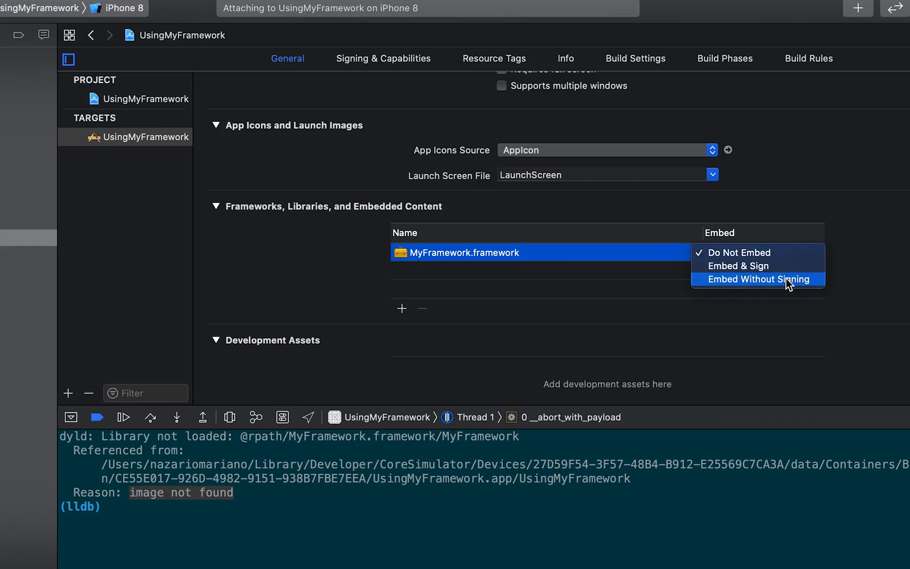
{"action": "left_click", "coordinate": [757, 279]}
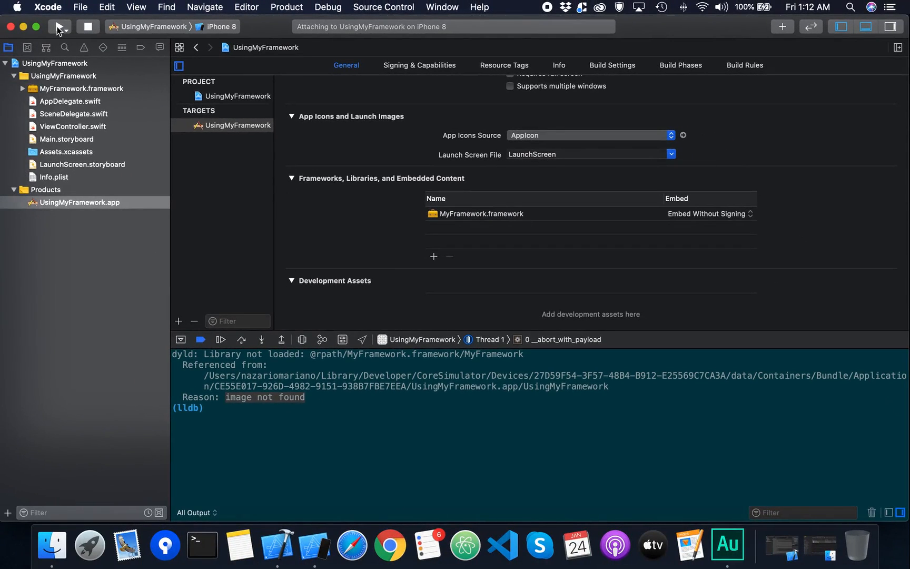
{"action": "mouse_move", "coordinate": [58, 26]}
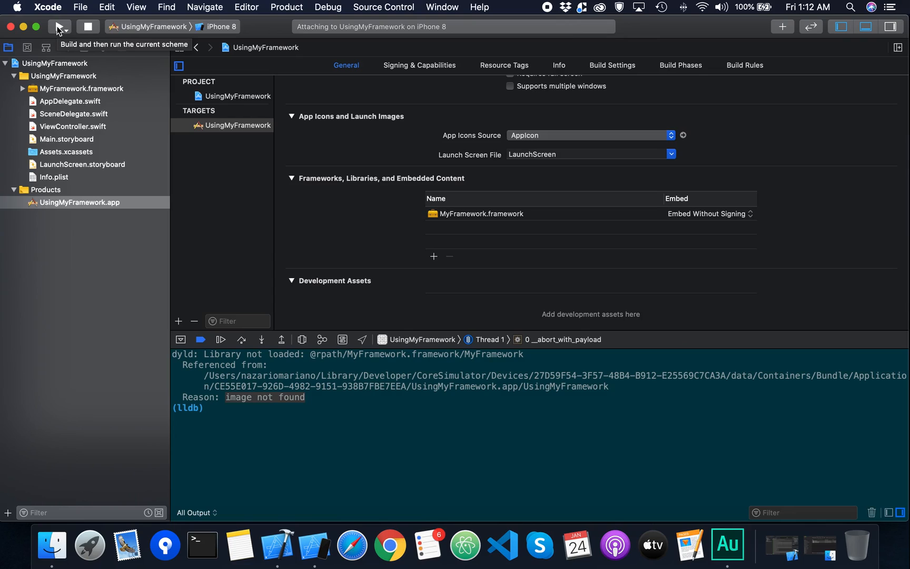
- Rebuild and run UsingMyFramework so the embedded framework is included
{"action": "left_click", "coordinate": [56, 27]}
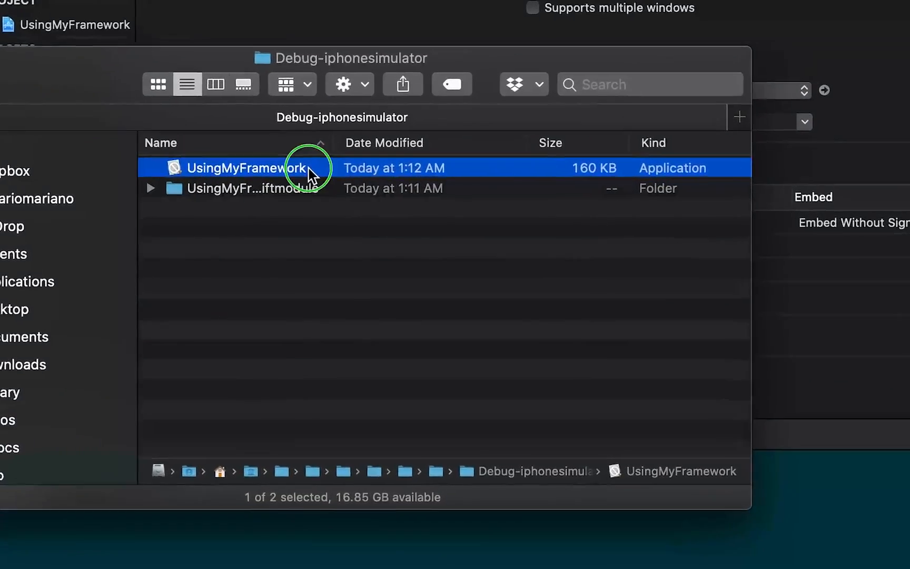
- Show the UsingMyFramework app bundle's contents and select the embedded Frameworks folder
{"action": "double_click", "coordinate": [248, 168]}
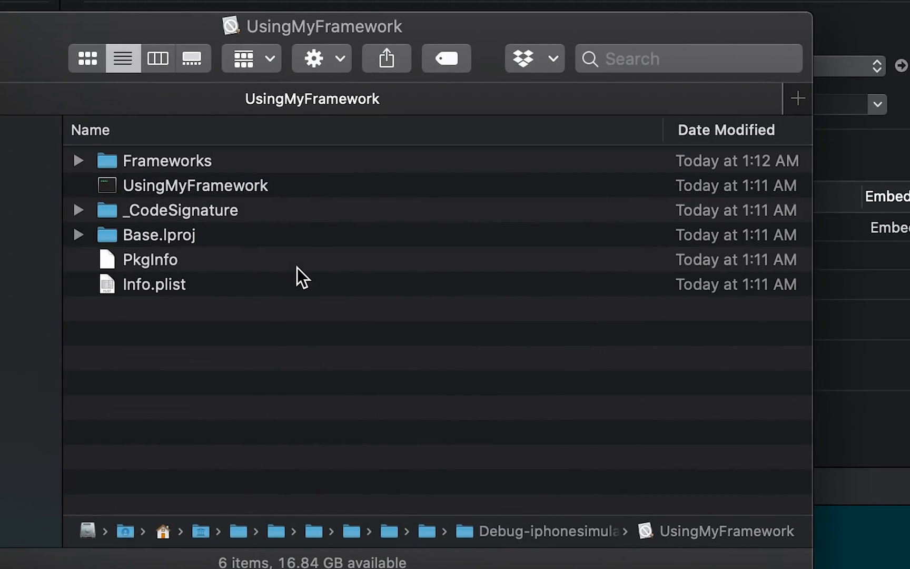
{"action": "mouse_move", "coordinate": [274, 225]}
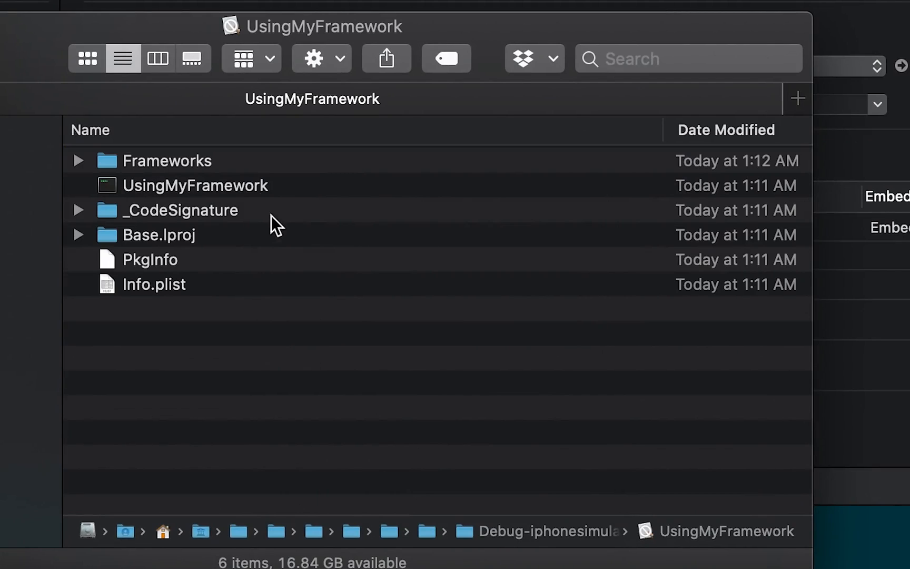
{"action": "left_click", "coordinate": [167, 161]}
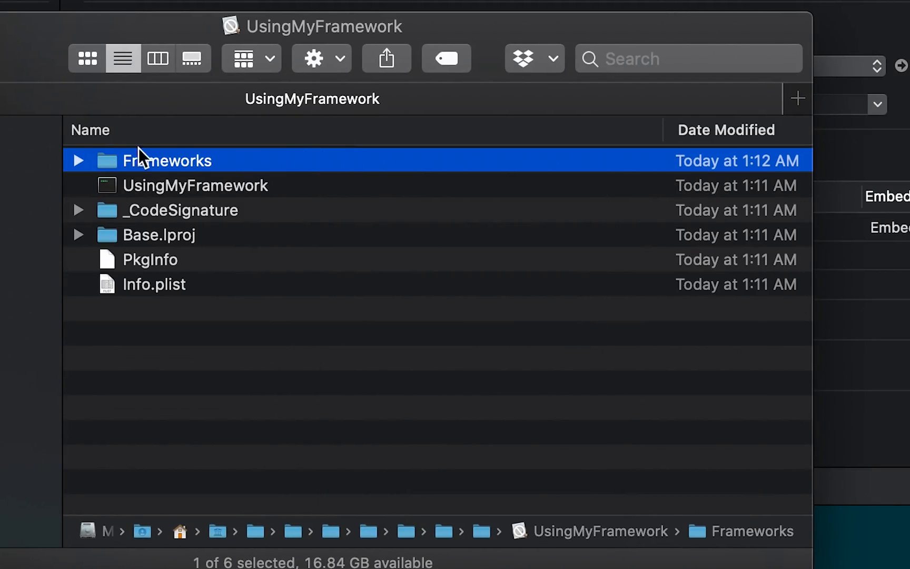
{"action": "left_click", "coordinate": [78, 161]}
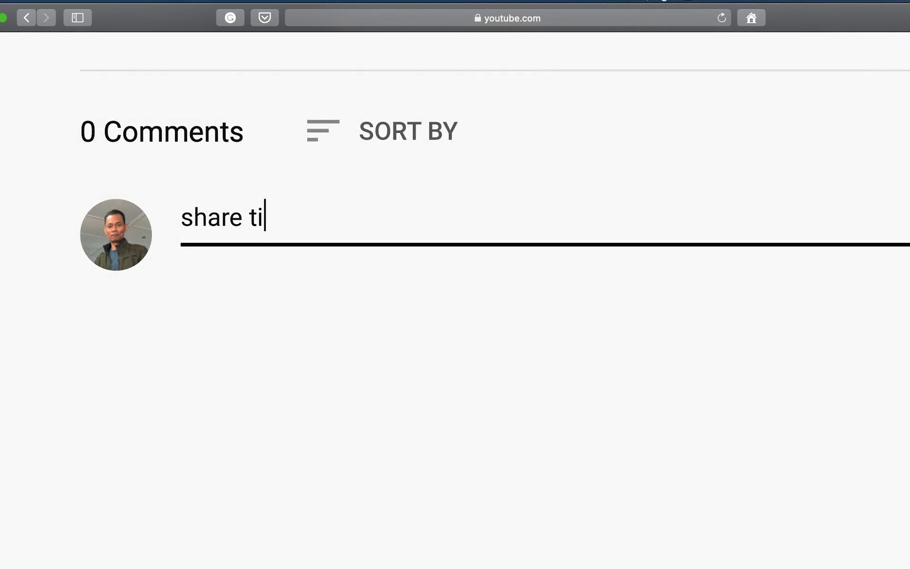
- Draft the YouTube comment 'share tips, common issues here' without posting it
{"action": "type", "text": "ps, common"}
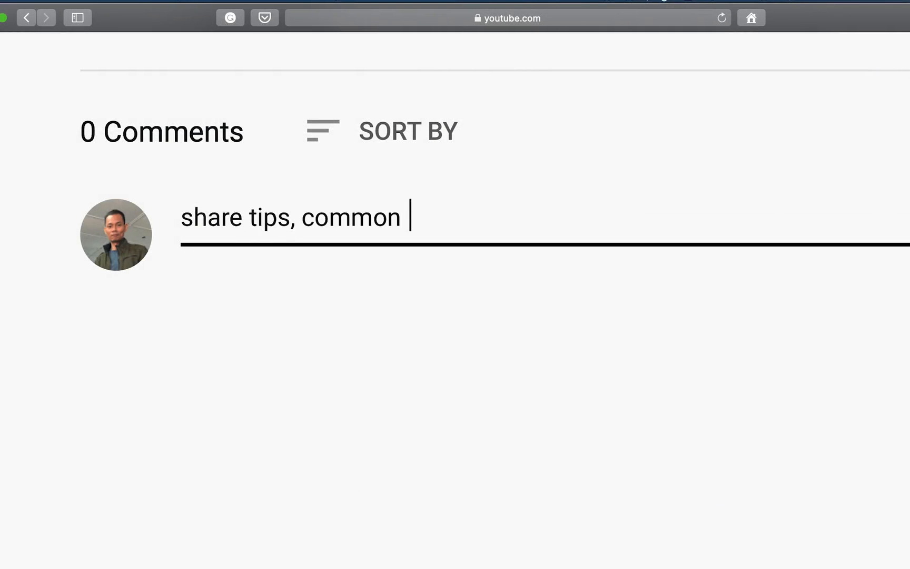
{"action": "type", "text": "issues here"}
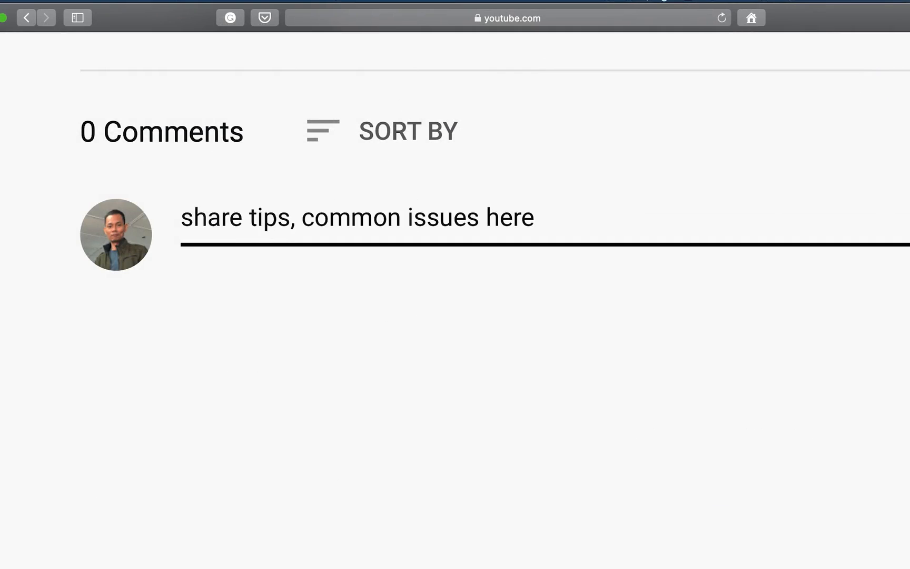